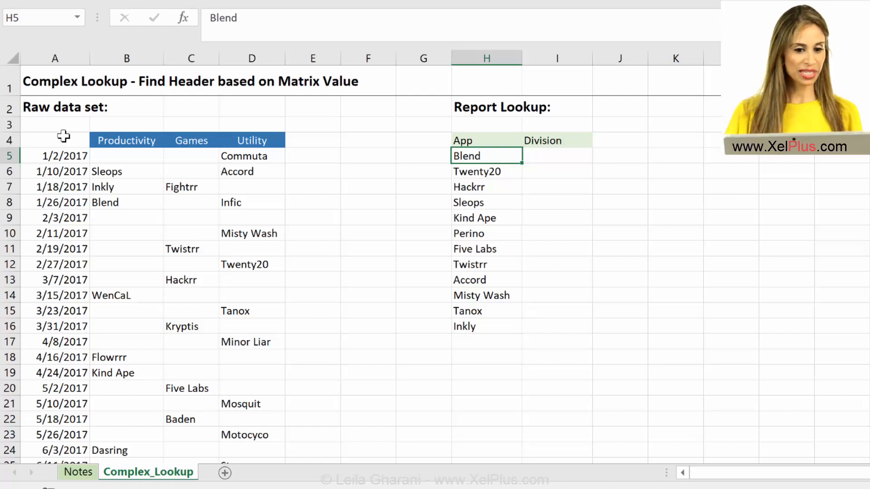
mouse_move(90, 132)
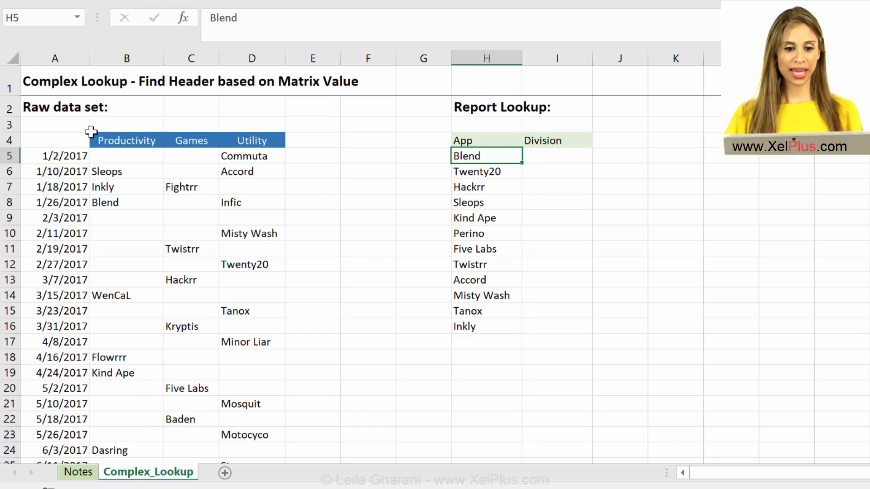
mouse_move(125, 160)
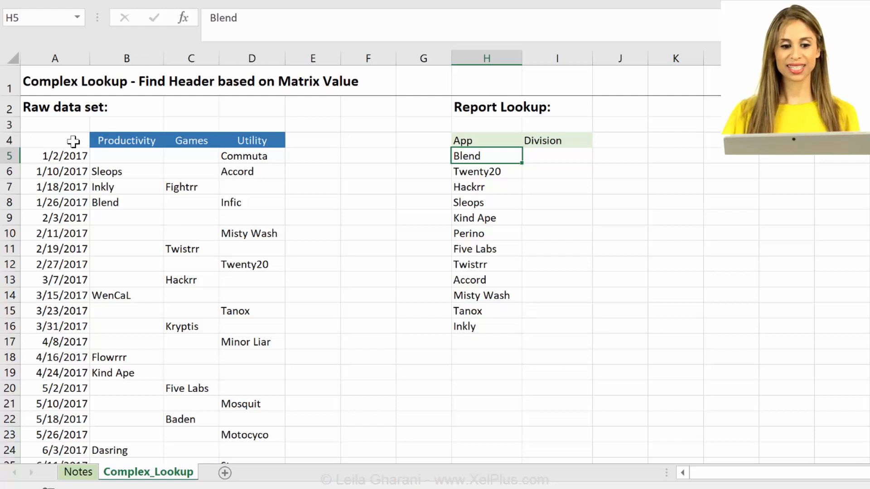
Review the layout: date column, division headers Productivity/Games/Utility, and the app matrix with Blend.
click(56, 140)
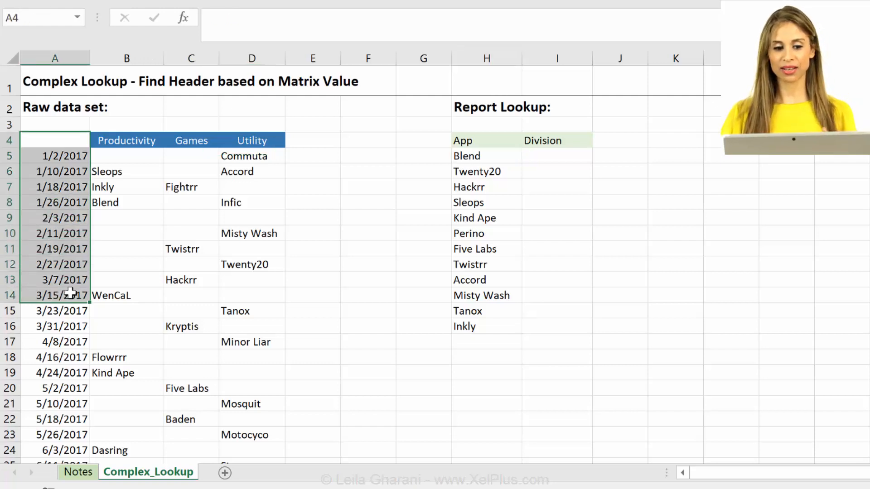
click(126, 140)
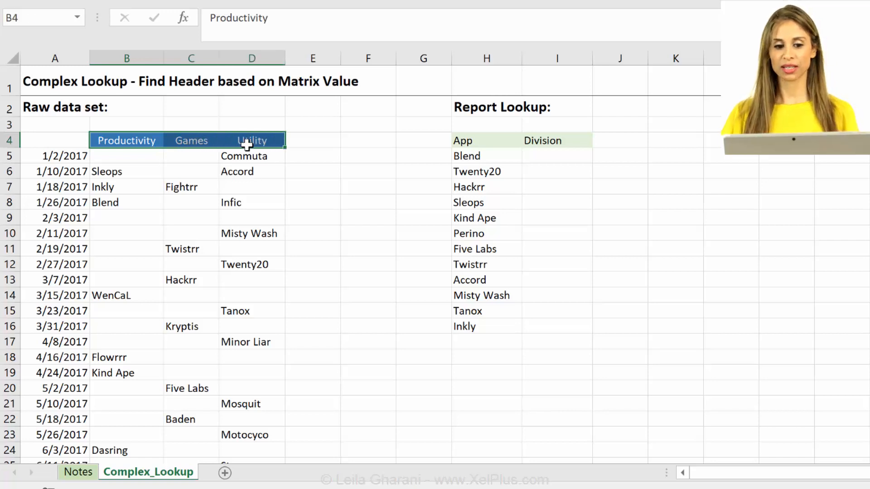
mouse_move(136, 161)
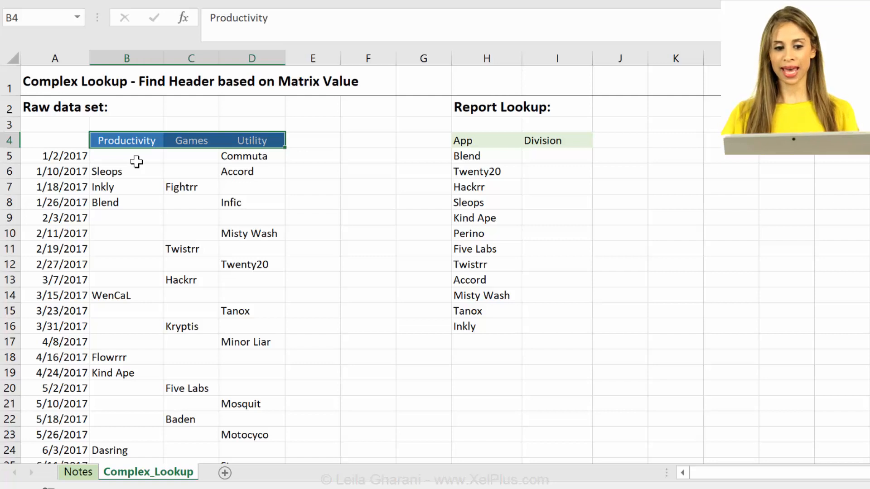
drag(127, 156, 259, 326)
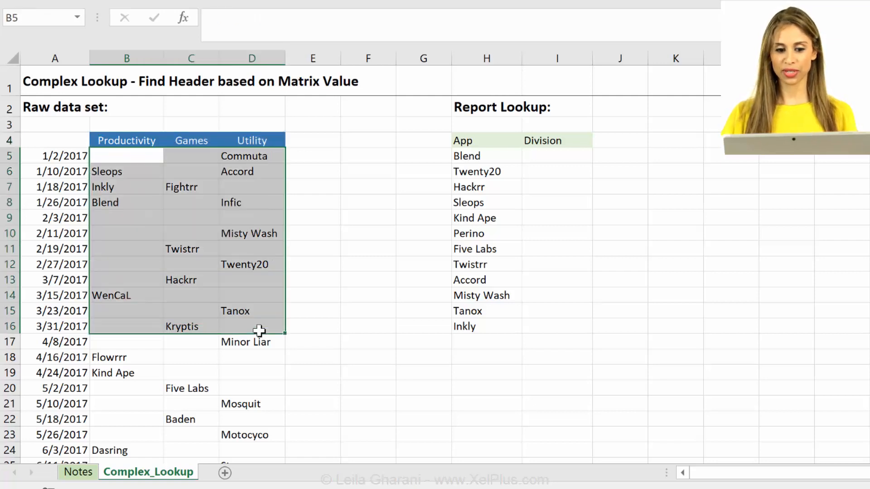
mouse_move(153, 205)
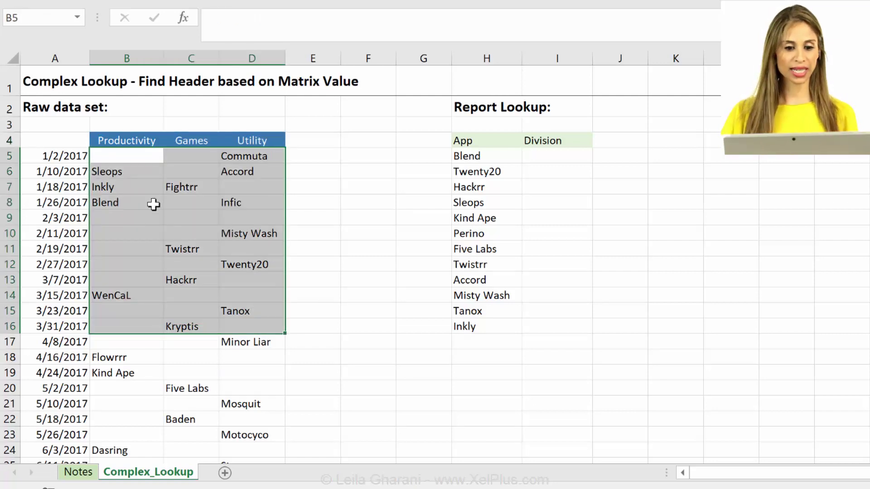
click(126, 203)
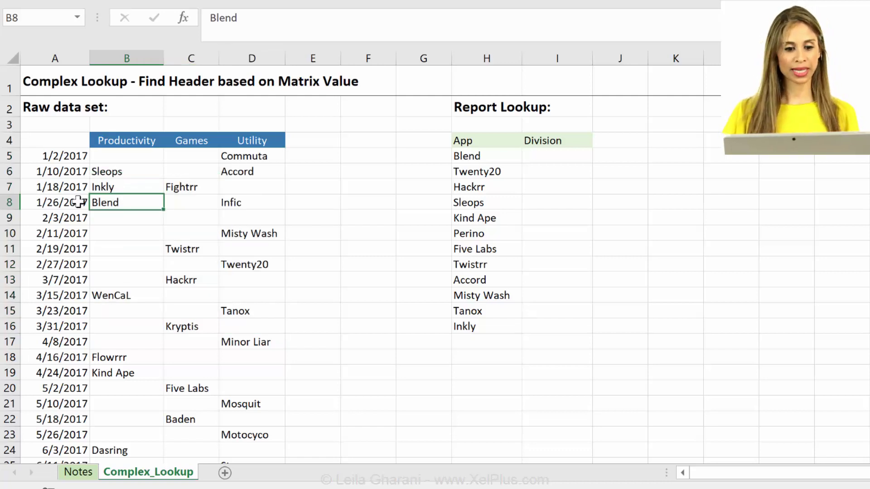
click(54, 202)
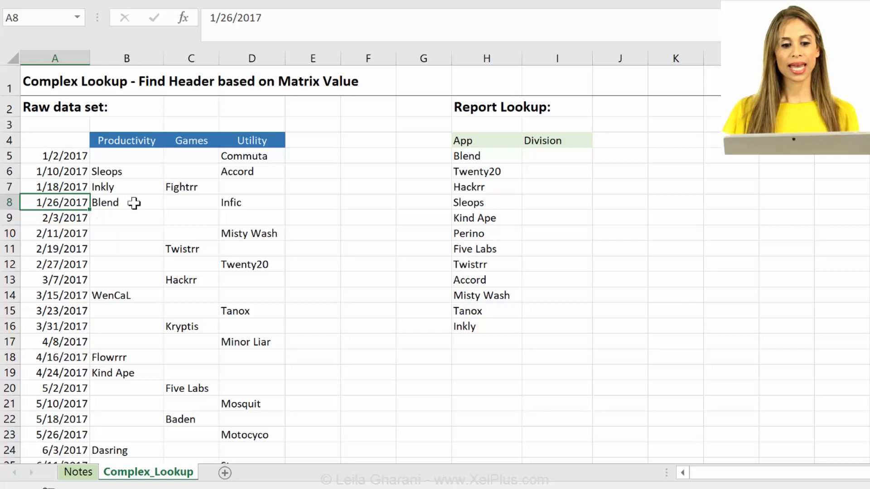
mouse_move(178, 186)
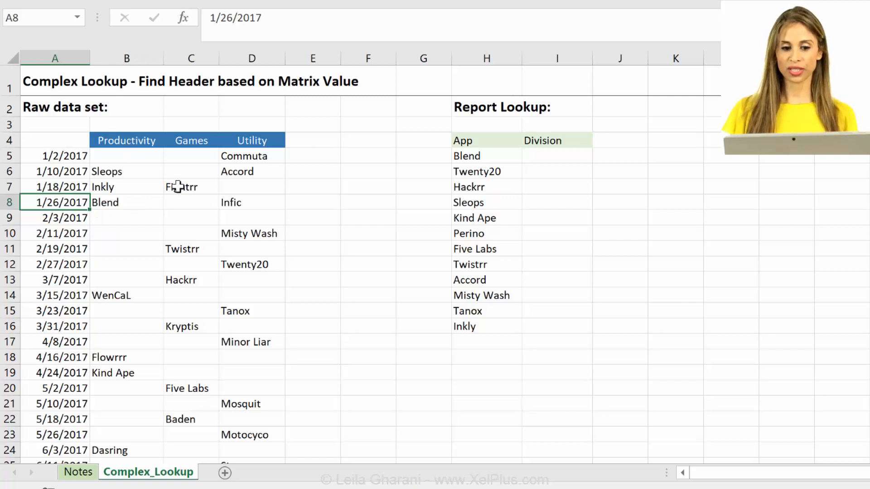
mouse_move(149, 186)
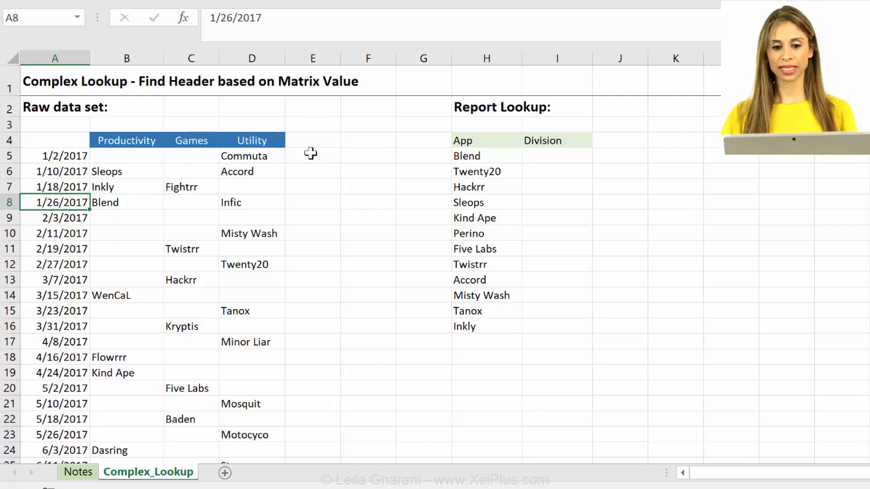
mouse_move(475, 203)
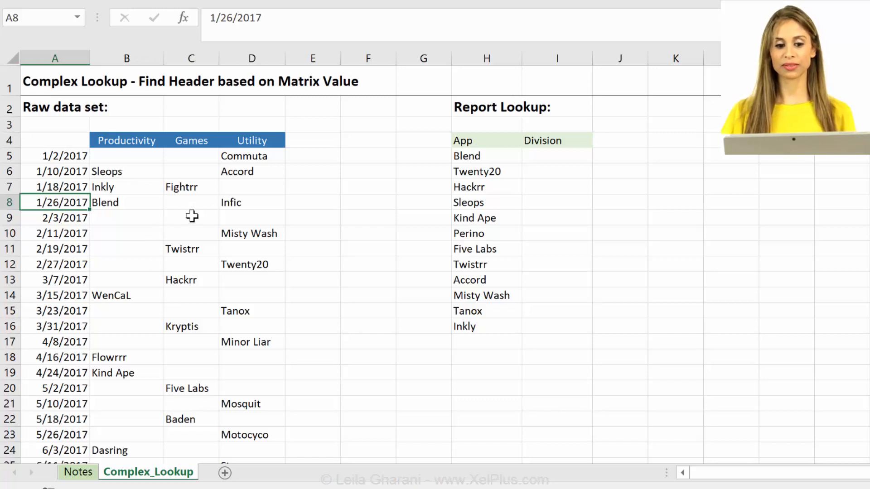
mouse_move(575, 155)
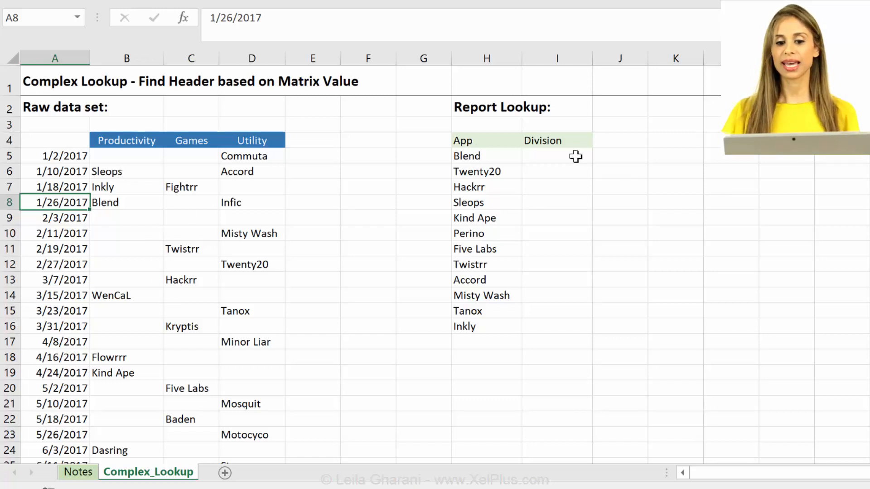
mouse_move(566, 145)
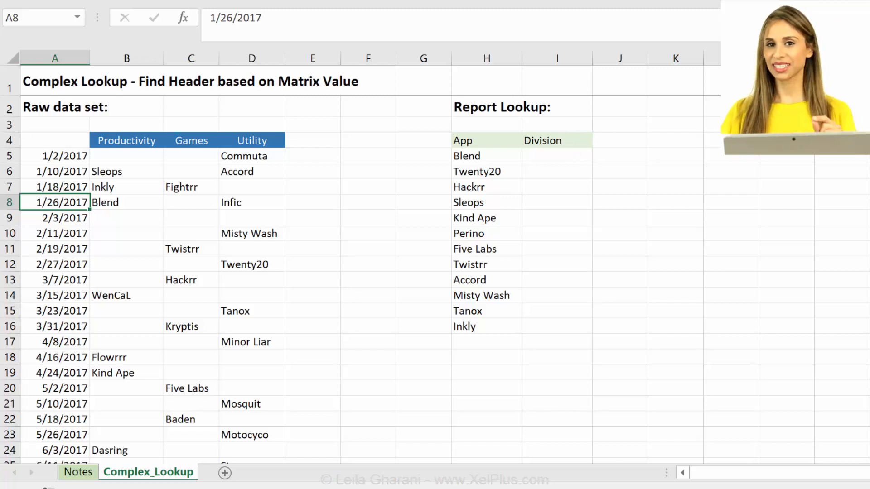
mouse_move(511, 162)
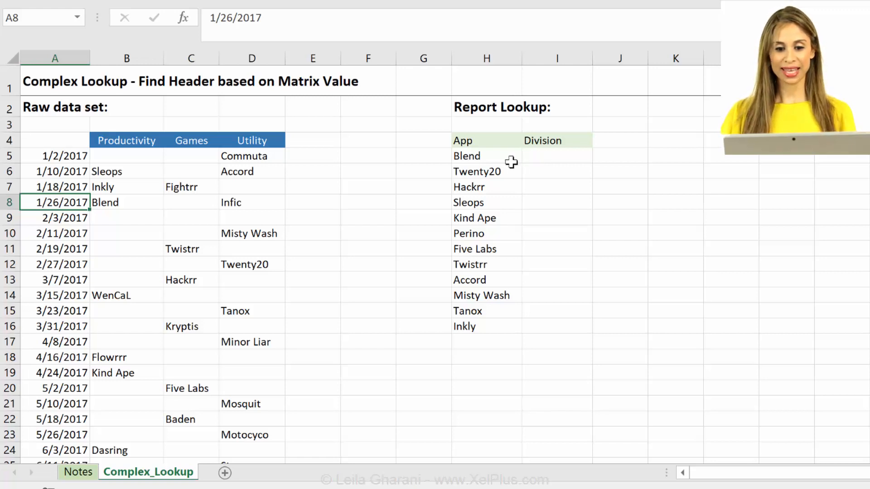
mouse_move(199, 244)
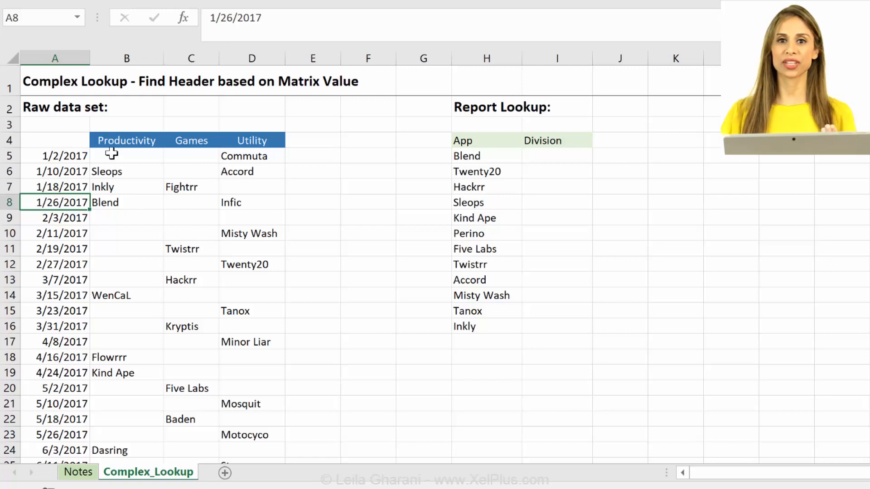
mouse_move(221, 187)
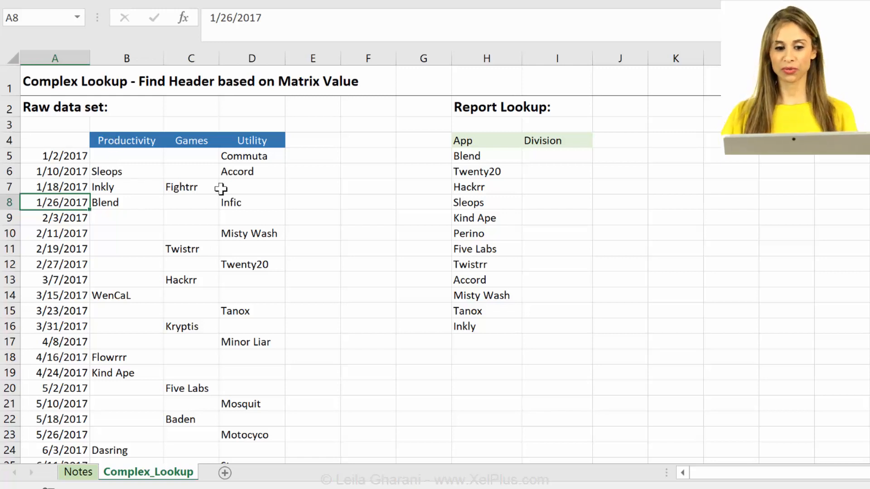
drag(126, 155, 251, 372)
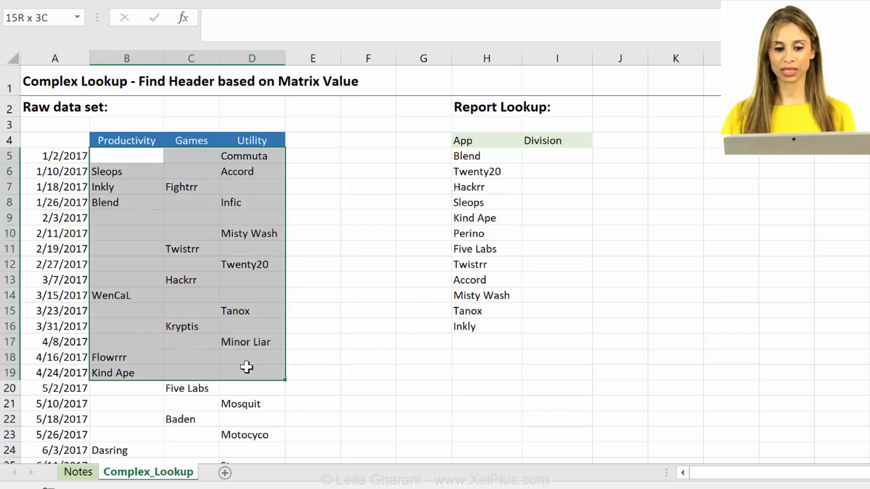
click(126, 155)
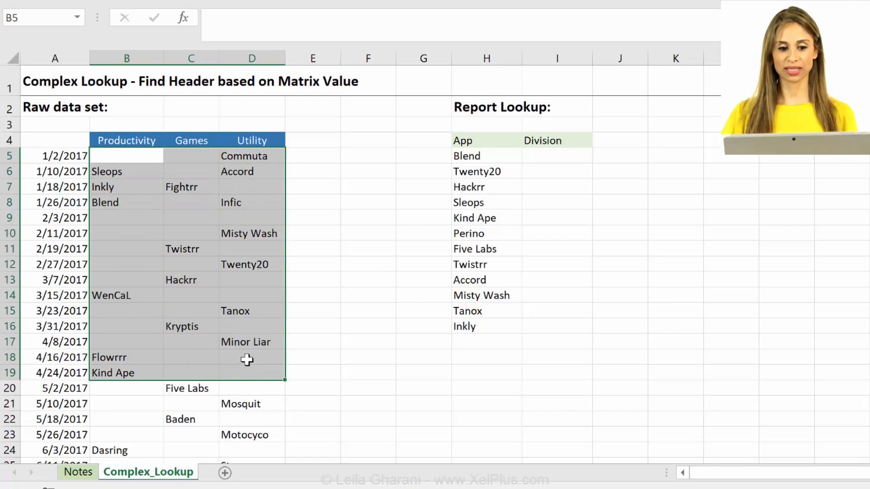
Start =INDEX( in Blend's Division cell I5.
click(556, 156)
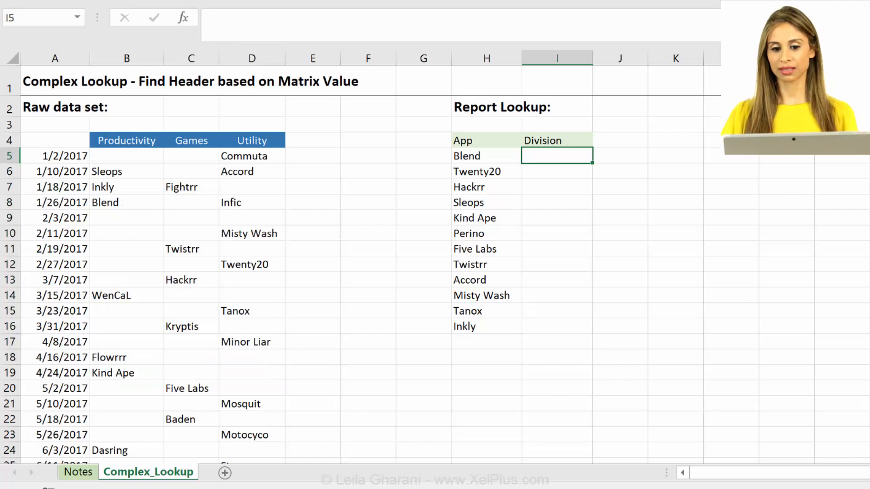
mouse_move(557, 152)
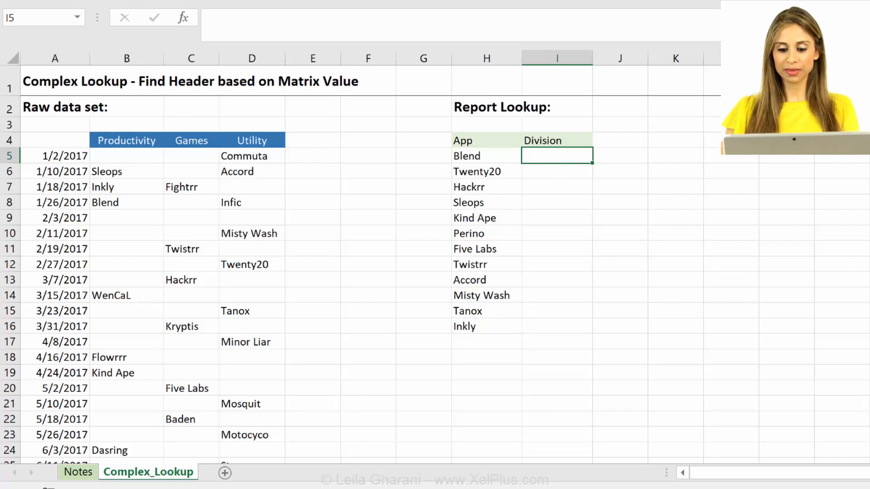
text(=inde)
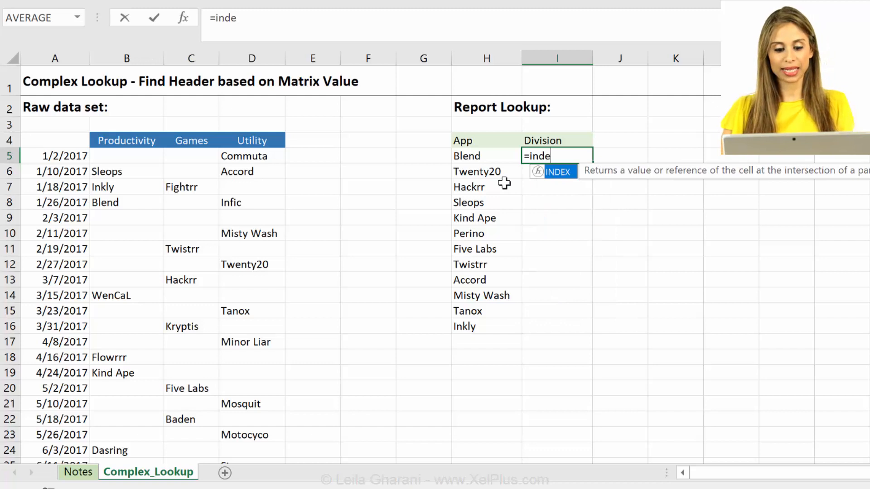
text(x)
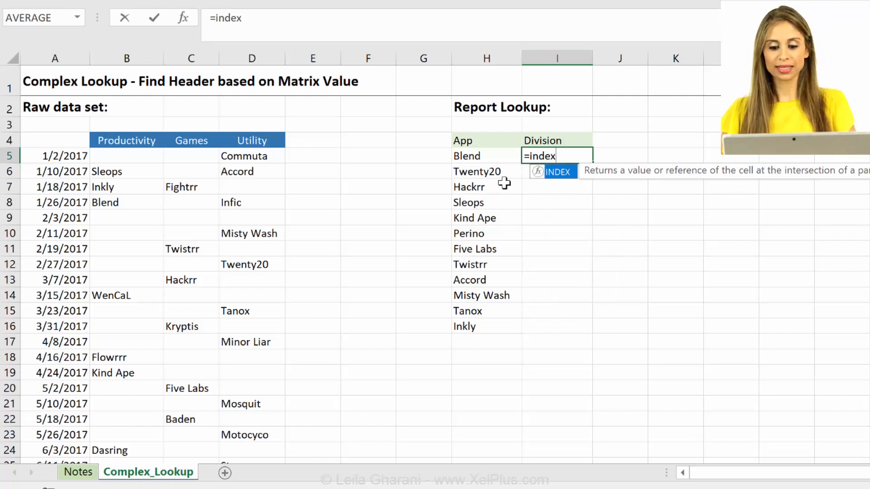
text(()
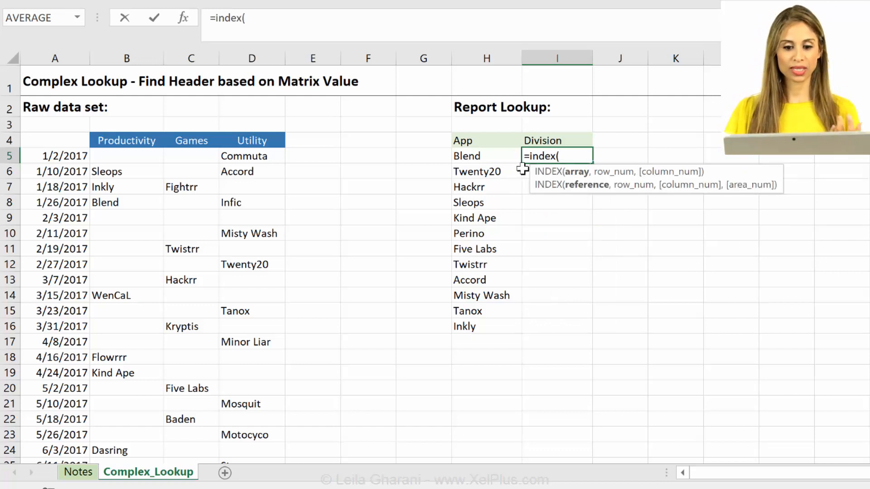
mouse_move(555, 161)
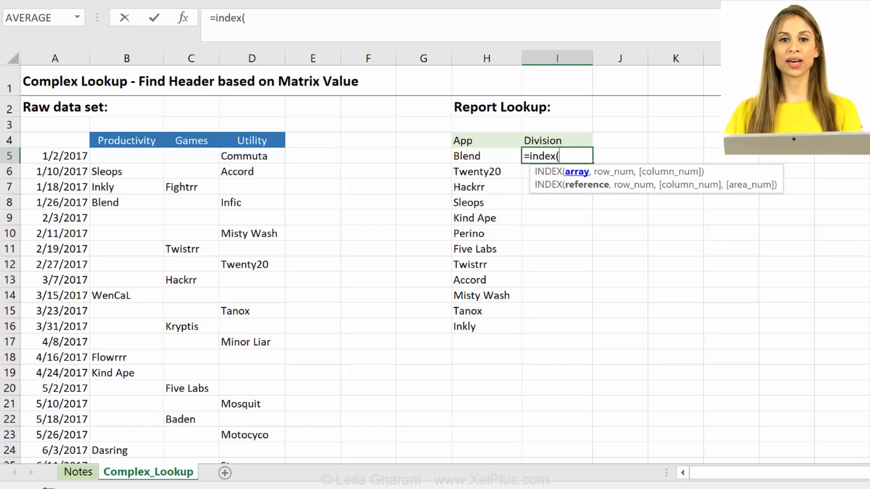
mouse_move(216, 193)
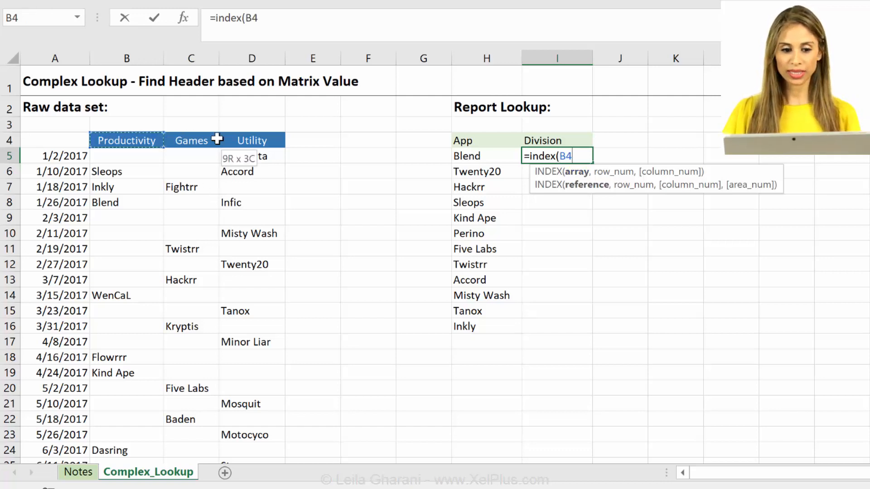
Reference the header row B4:D4 as the INDEX array argument.
drag(127, 140, 252, 140)
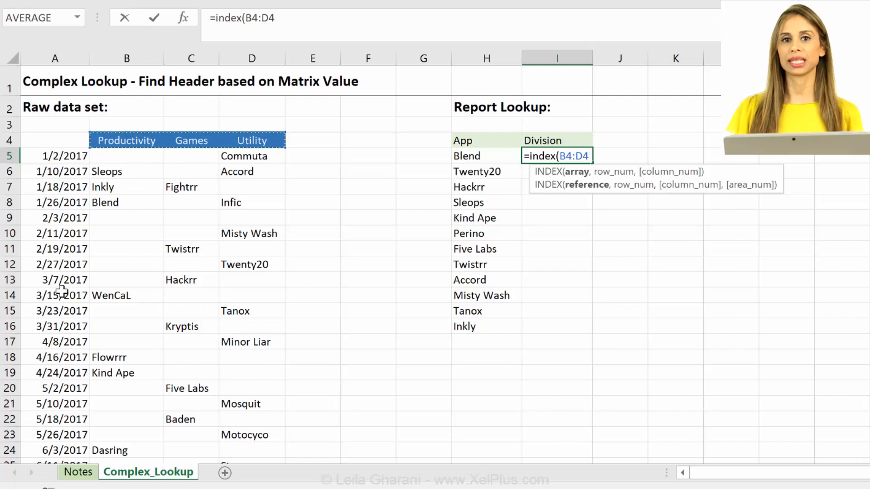
mouse_move(127, 141)
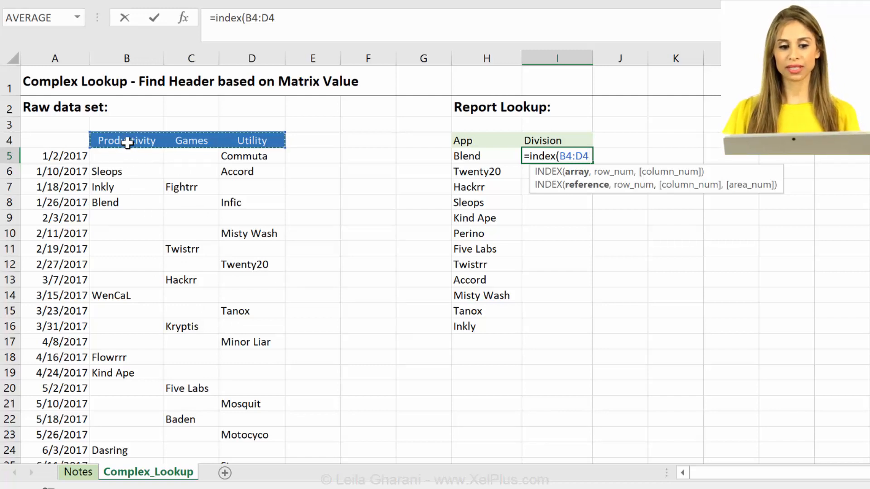
mouse_move(236, 140)
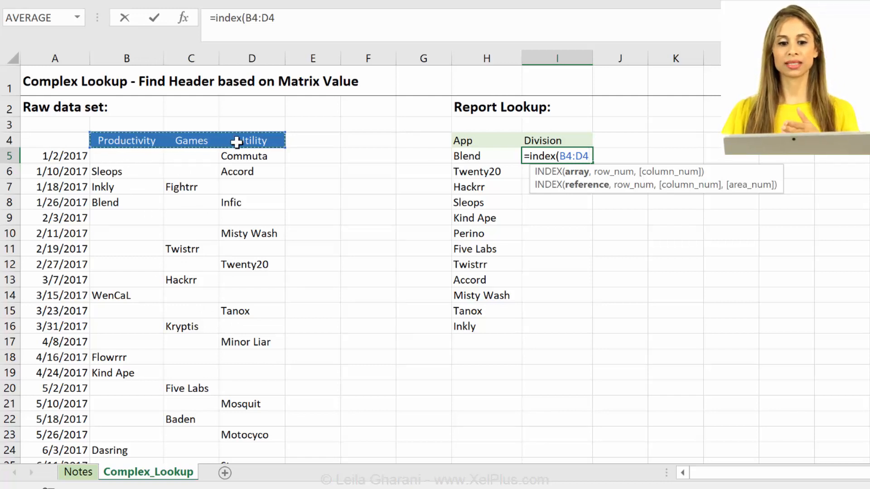
mouse_move(249, 37)
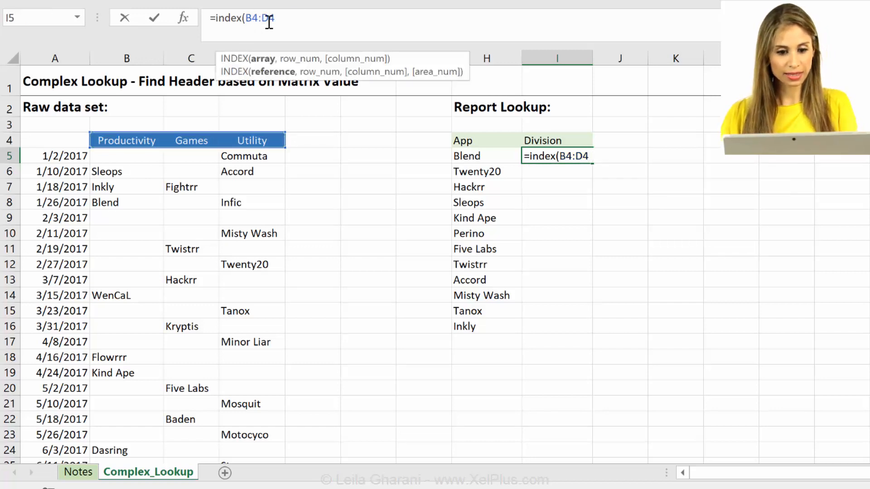
Lock the array as $B$4:$D$4, use column 1 and confirm, so I5 shows Productivity.
key(F4)
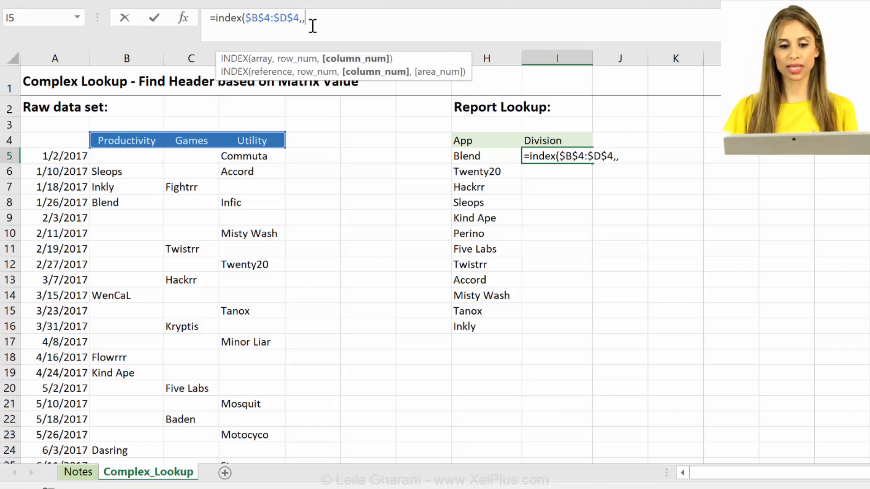
mouse_move(324, 63)
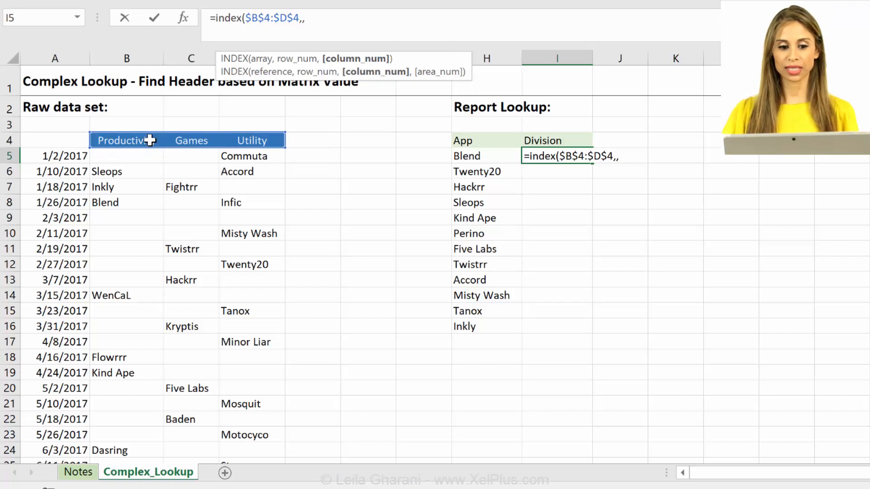
mouse_move(213, 140)
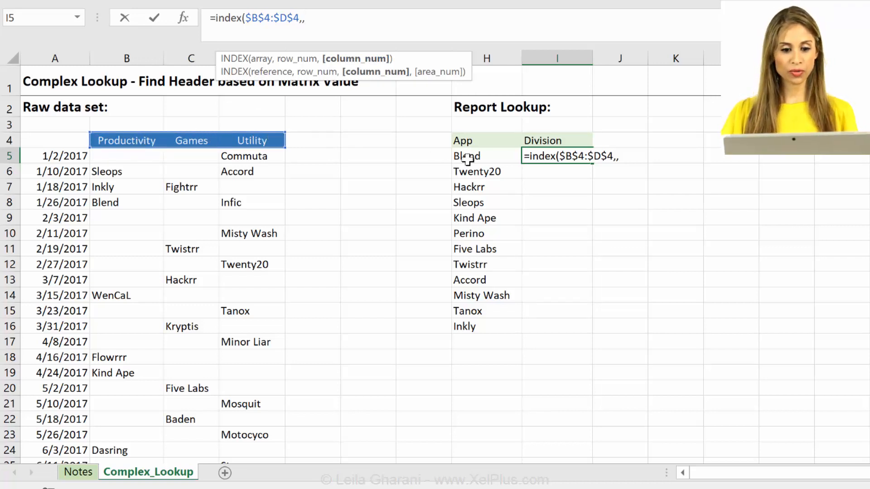
text(1)
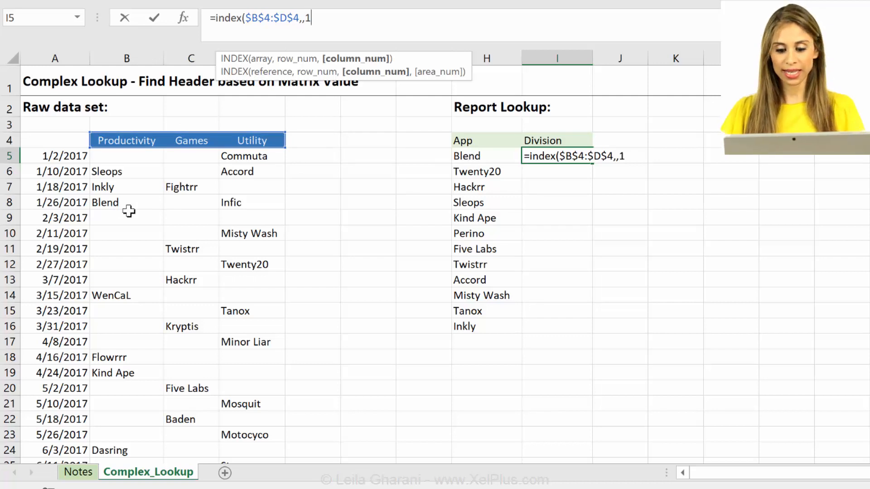
text())
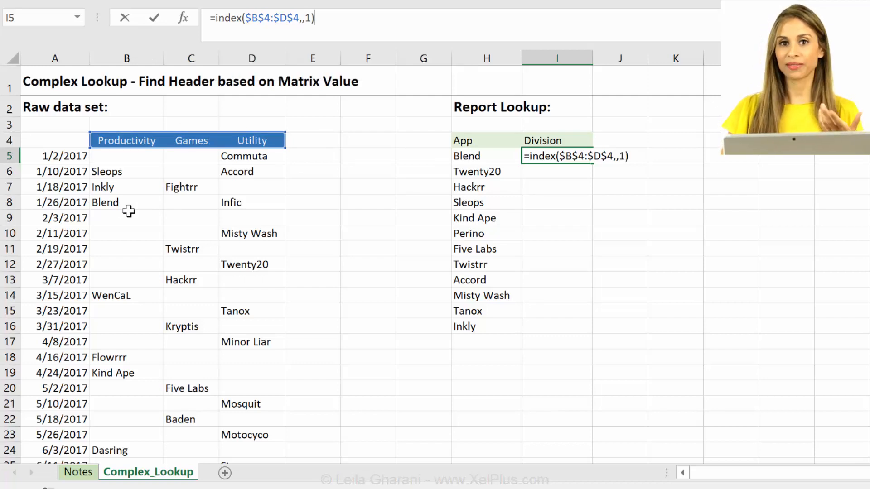
key(Enter)
text(=INDEX($B$4:$D$4,,3))
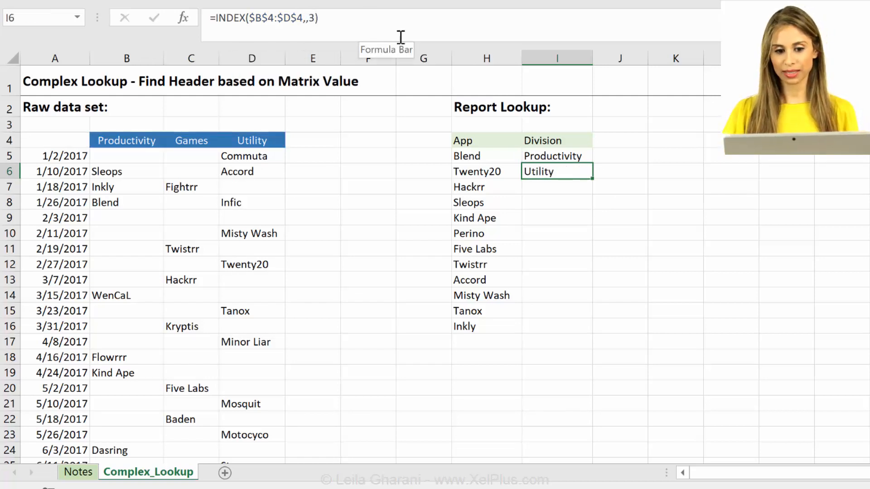
Replace the fixed 1 in I5 with MATCH( using Blend in H5 as the lookup value.
click(556, 156)
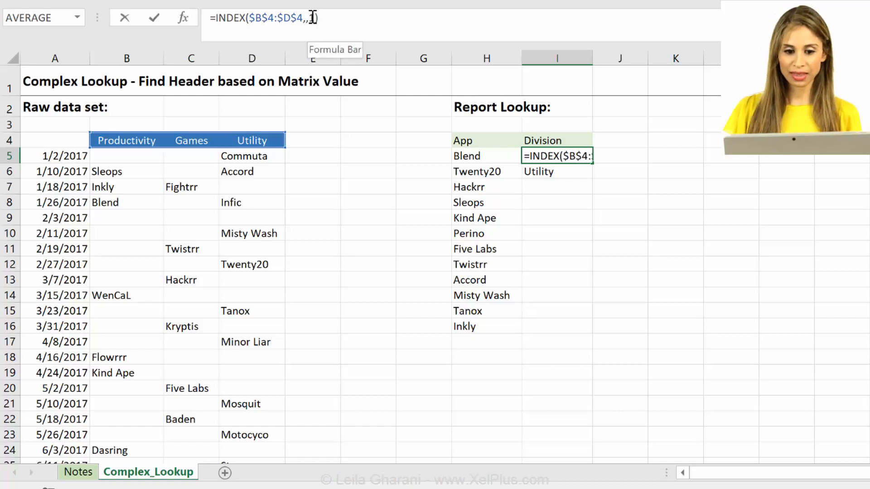
text(1)
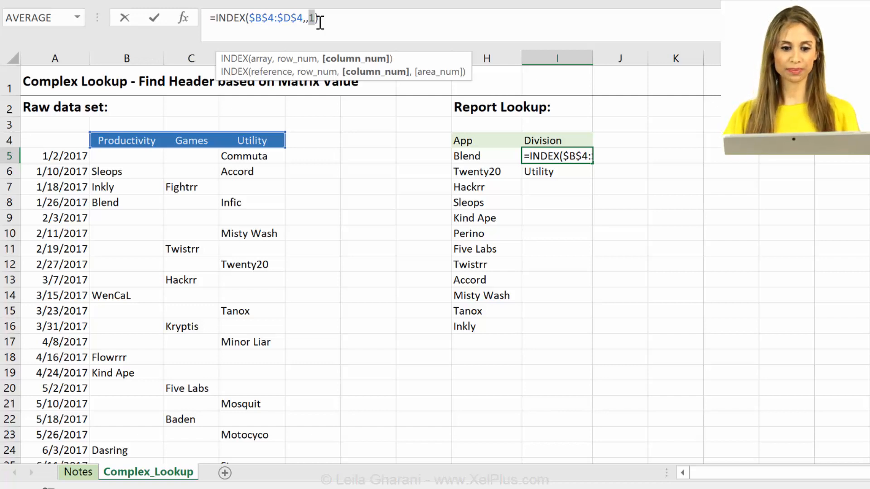
text(match()
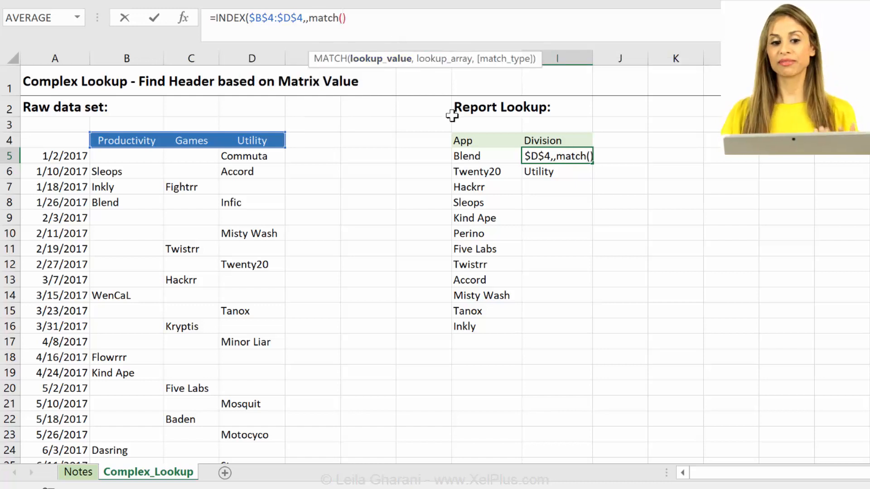
mouse_move(404, 73)
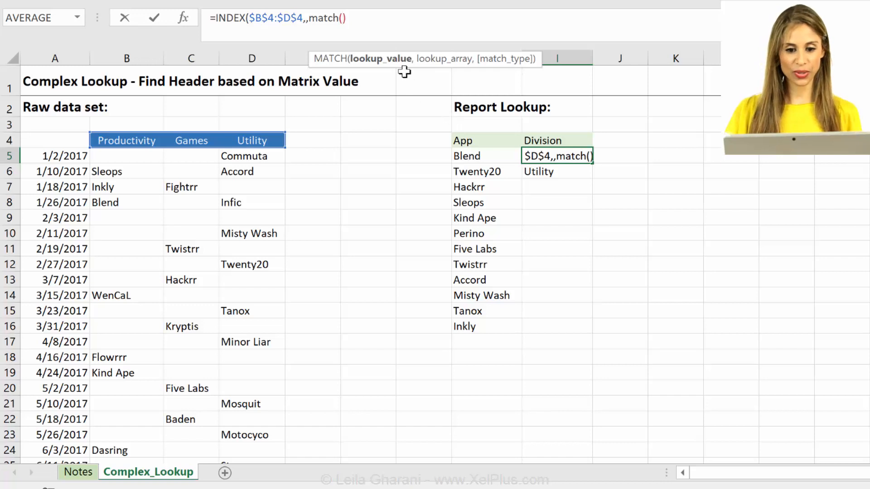
mouse_move(459, 125)
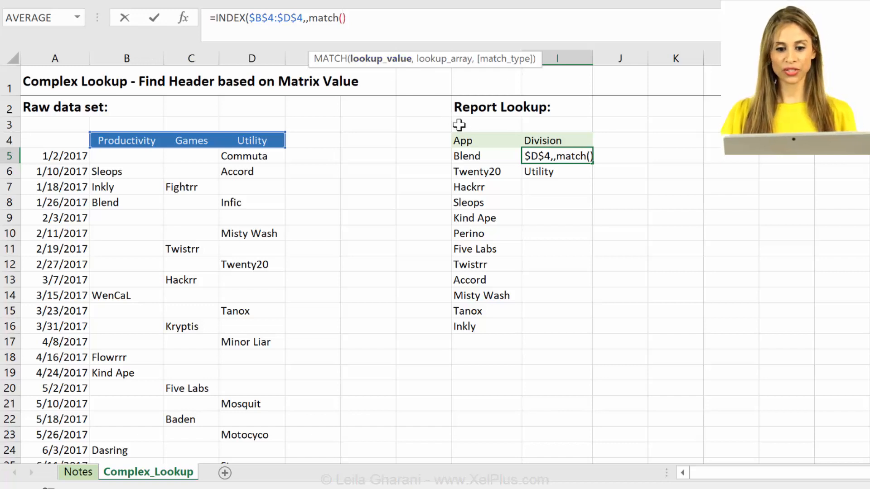
click(475, 156)
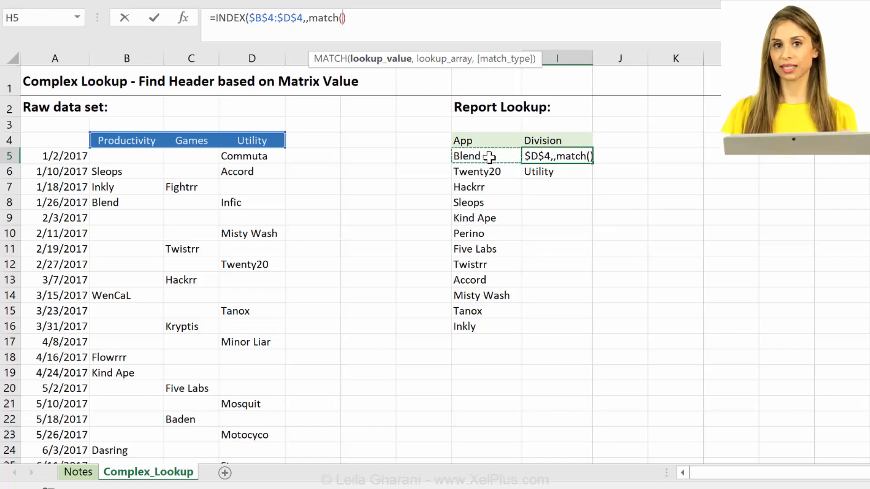
click(475, 156)
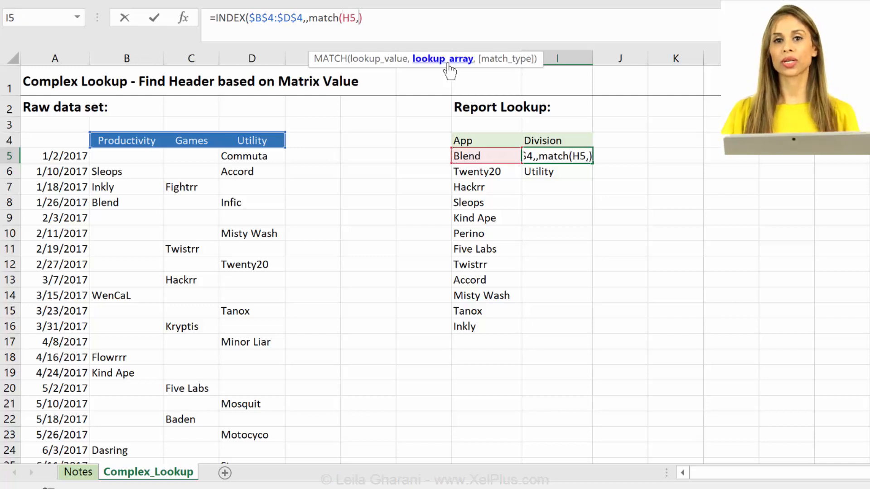
mouse_move(218, 156)
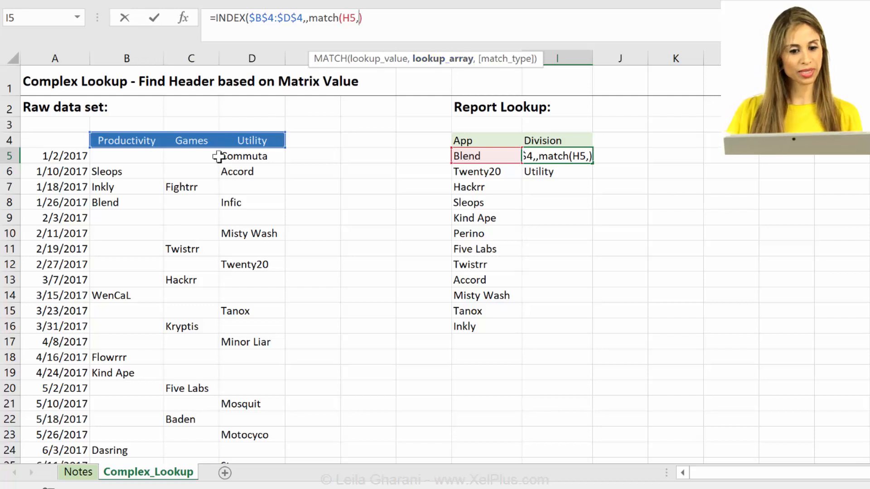
Try the two-dimensional app matrix B5:D16 as MATCH's lookup array.
drag(127, 156, 126, 310)
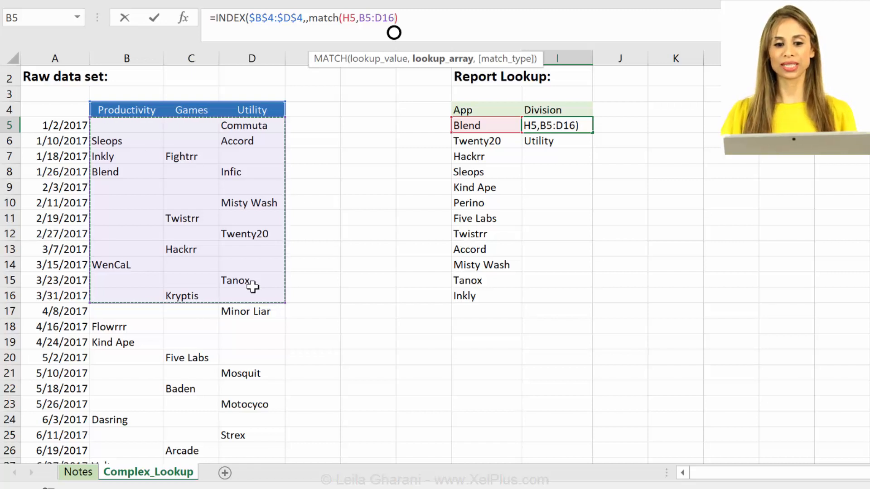
mouse_move(249, 264)
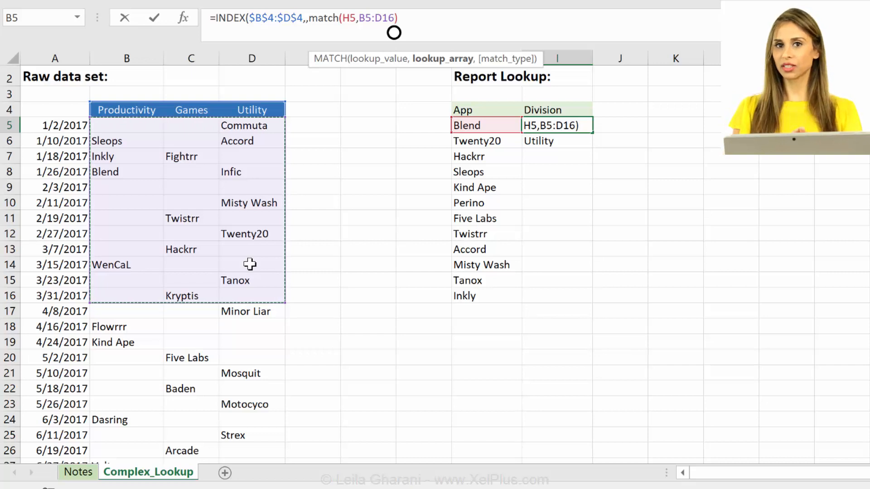
mouse_move(241, 257)
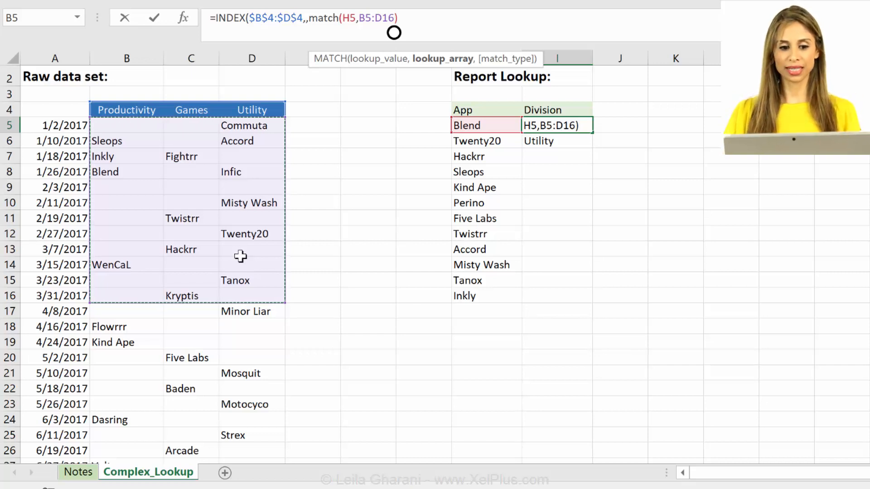
mouse_move(198, 223)
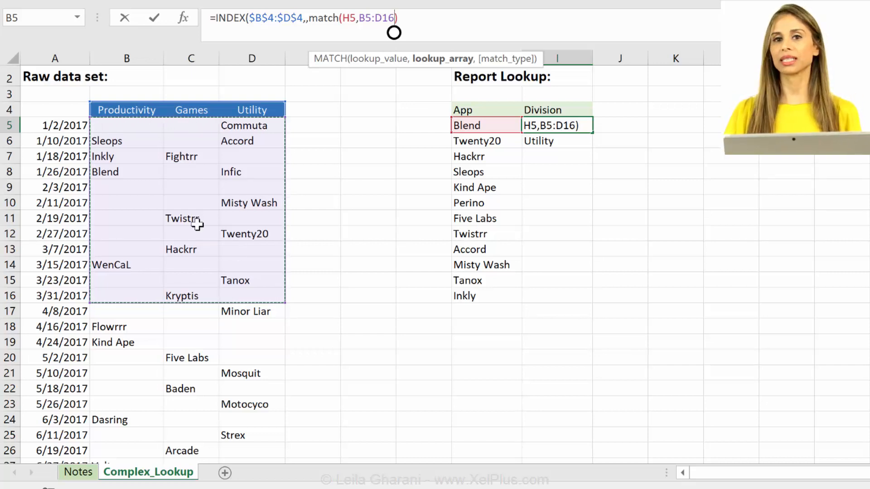
mouse_move(140, 126)
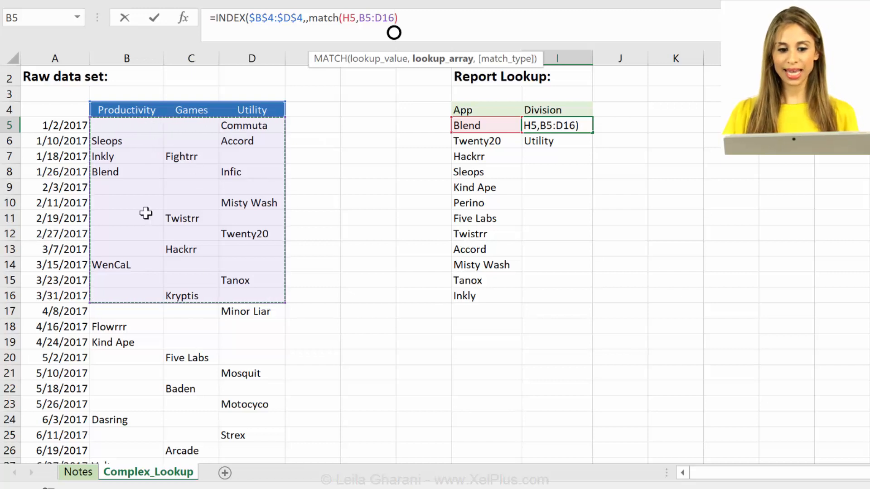
mouse_move(134, 130)
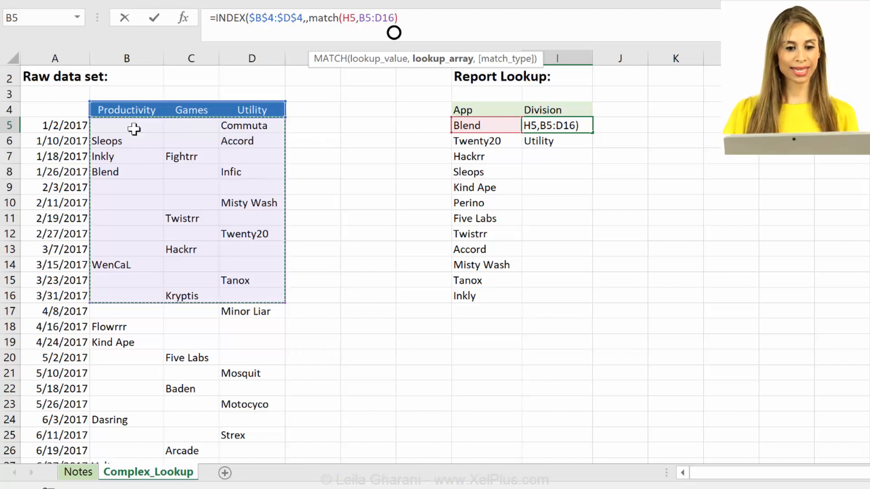
mouse_move(164, 272)
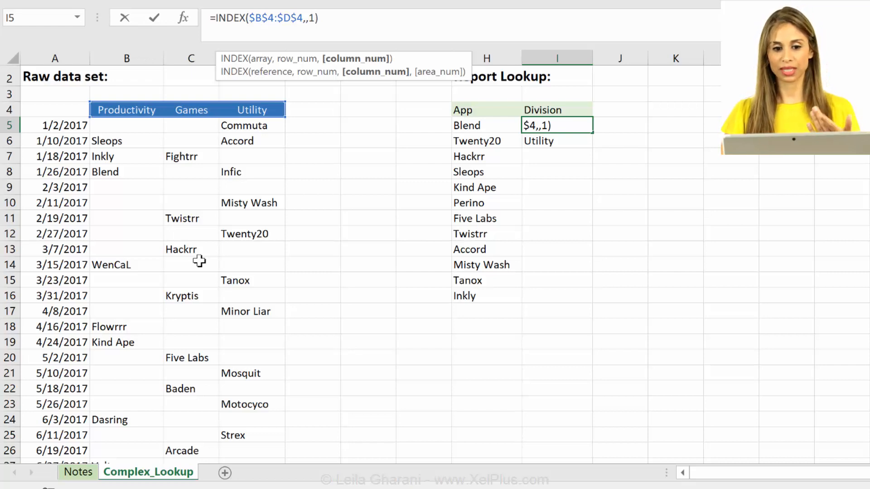
Leave I5 returning Productivity and start =SUMPRODUCT(( in spare cell K5.
key(Enter)
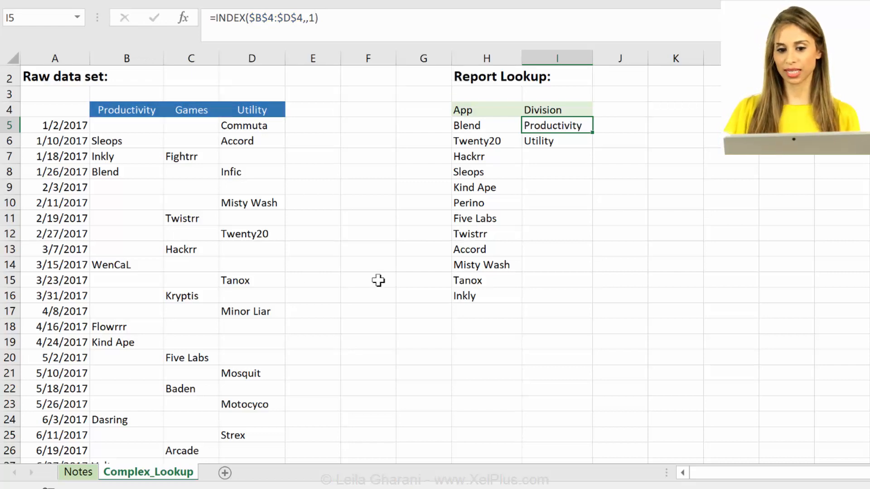
click(674, 125)
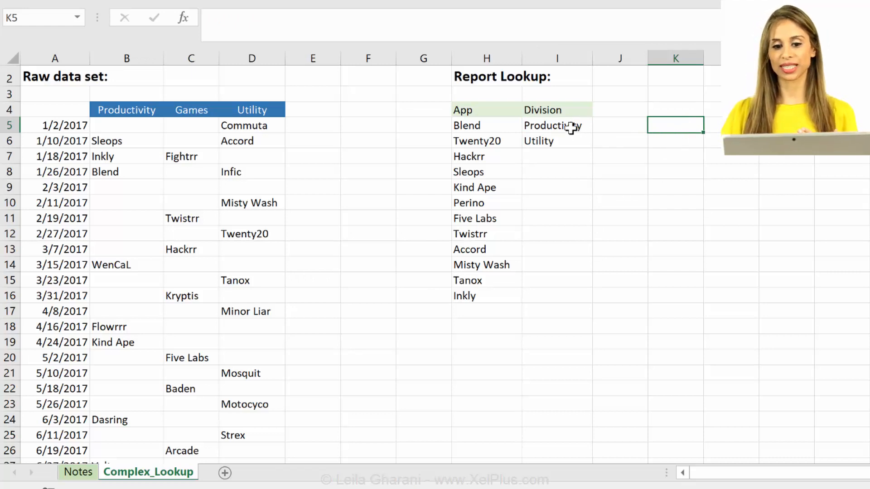
click(556, 125)
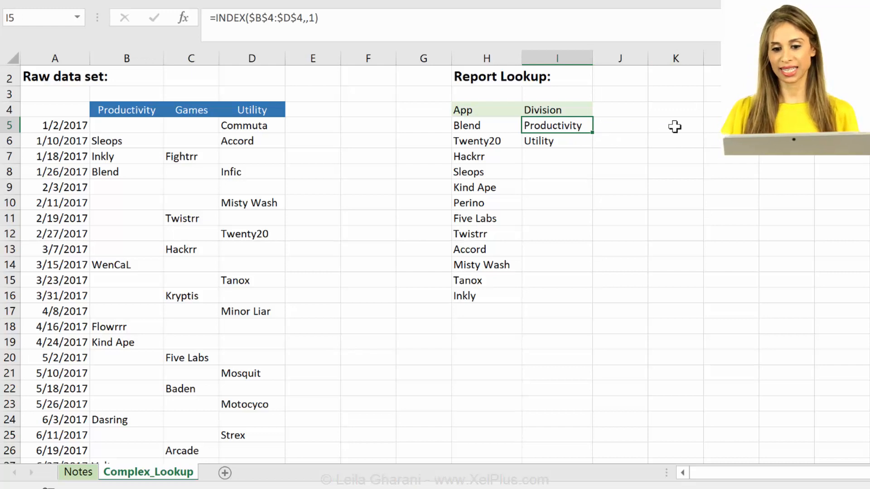
click(675, 126)
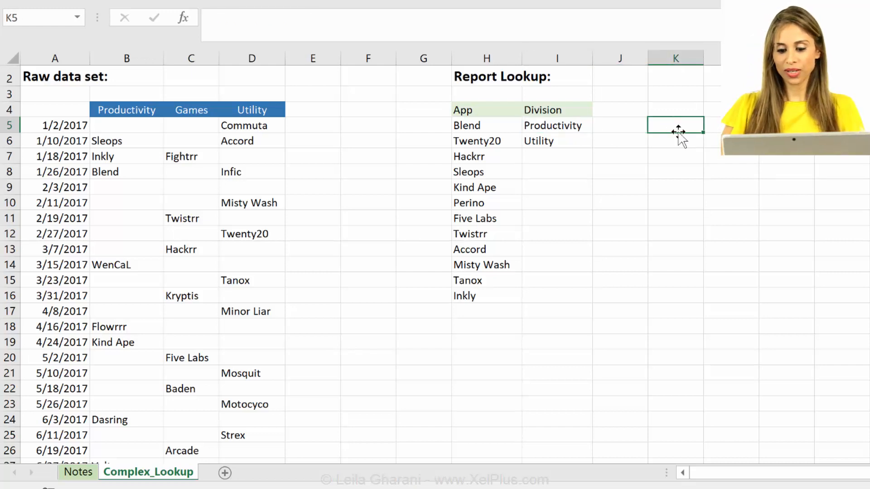
text(=sumproduct)
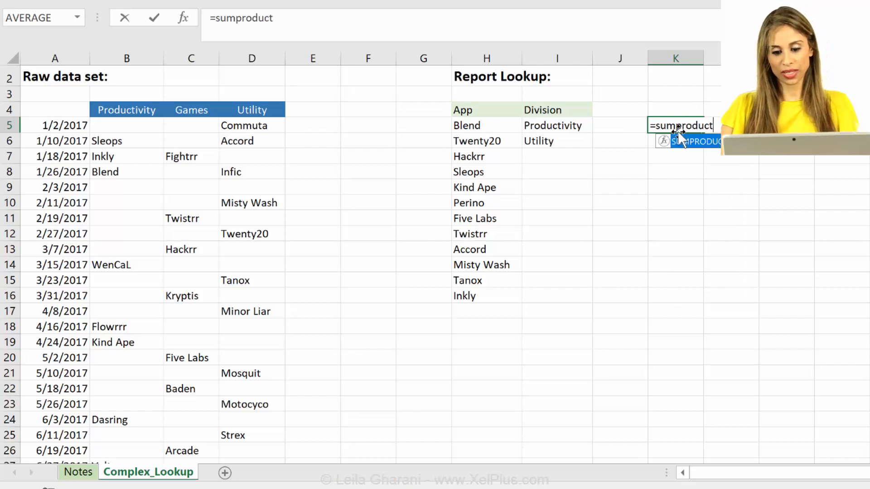
text(()
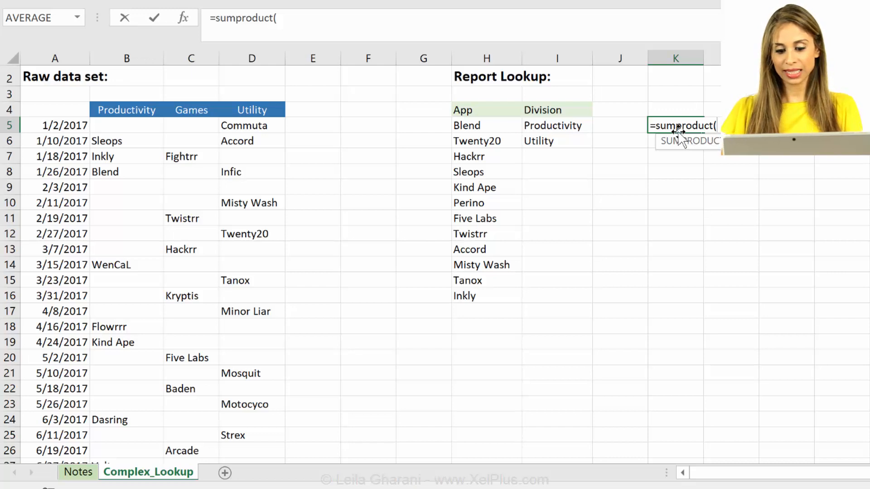
text(()
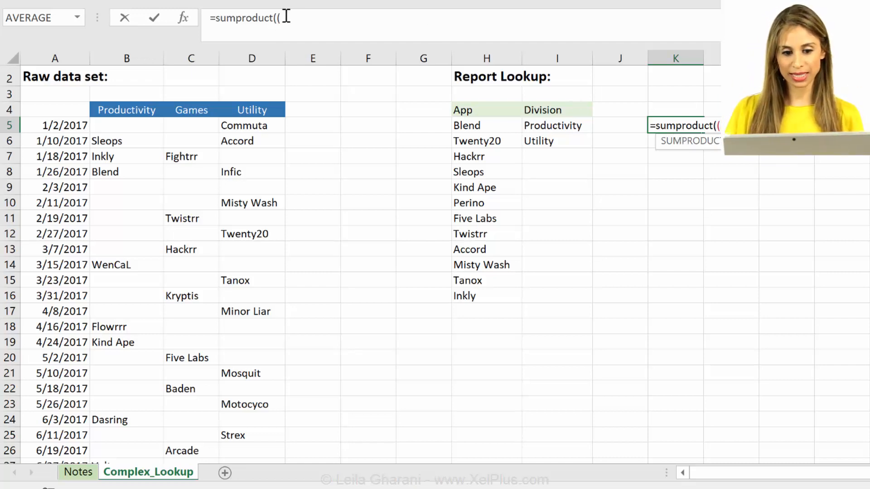
Compare the locked matrix $B$5:$D$13 with Blend in H5 inside SUMPRODUCT; K5 returns 0.
click(127, 125)
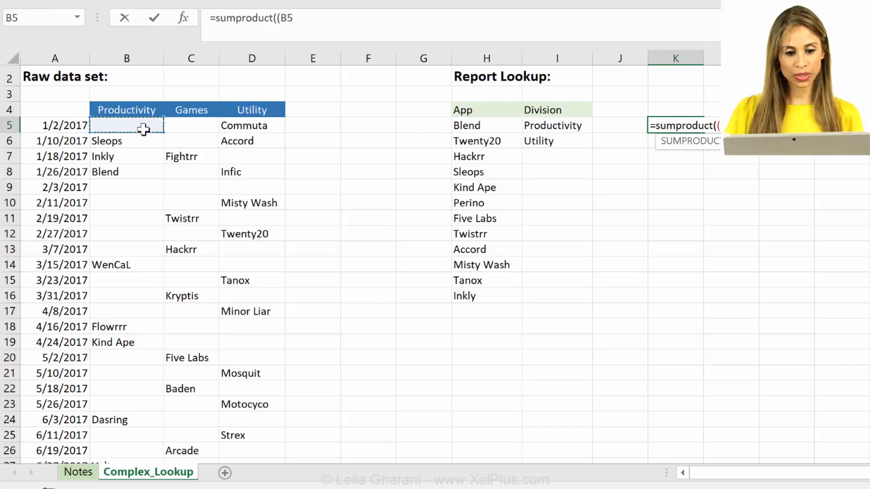
drag(127, 125, 244, 389)
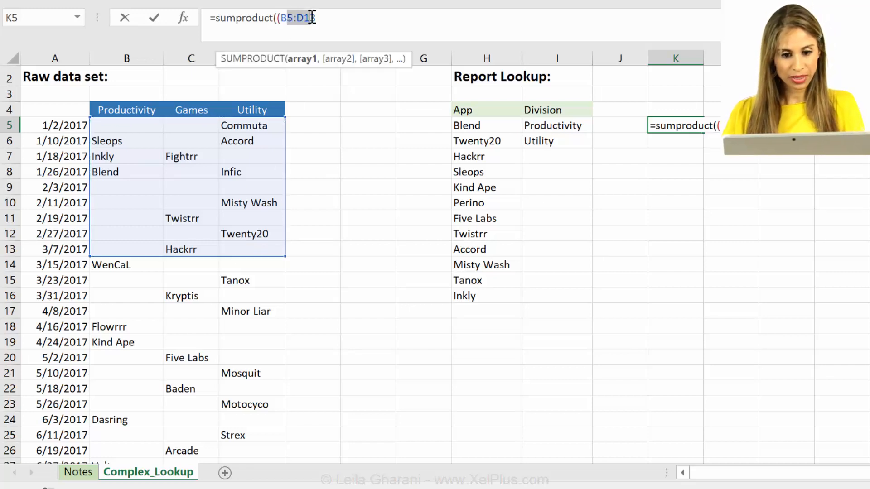
key(F4)
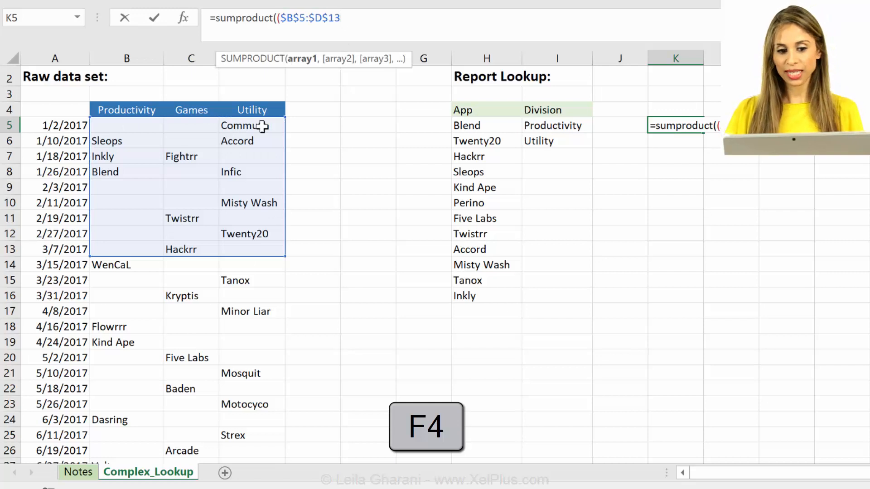
text(=)
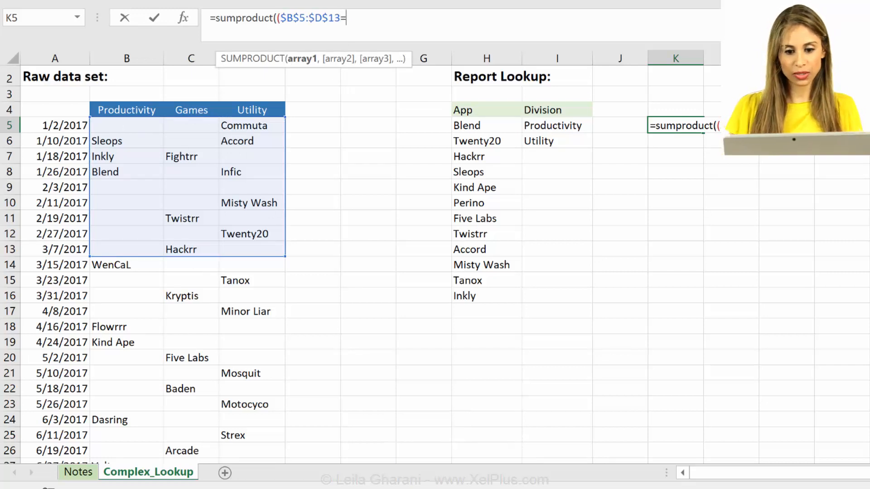
click(476, 125)
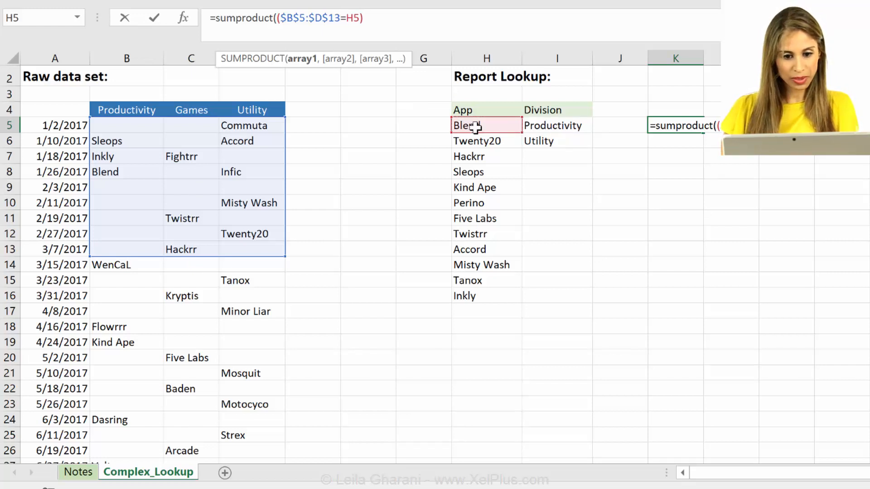
key(Enter)
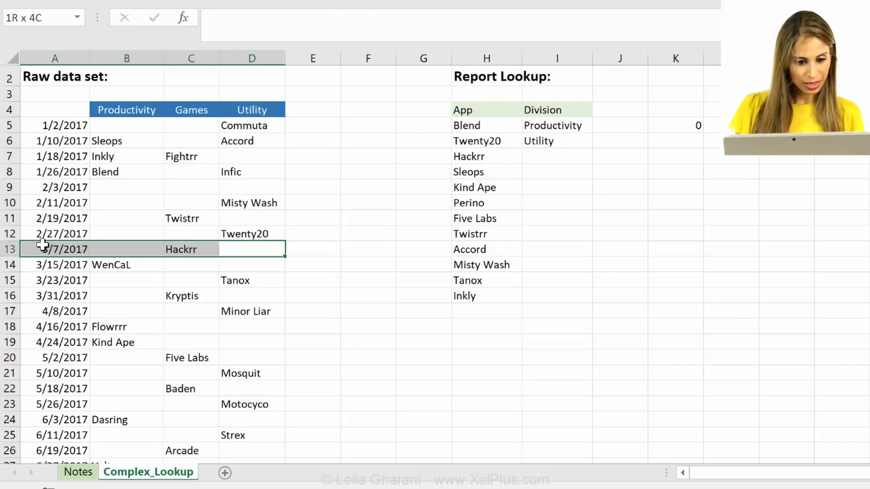
Re-enter K5 as =SUMPRODUCT(($B$5:$D$13=H5)) and inspect the comparison.
click(186, 17)
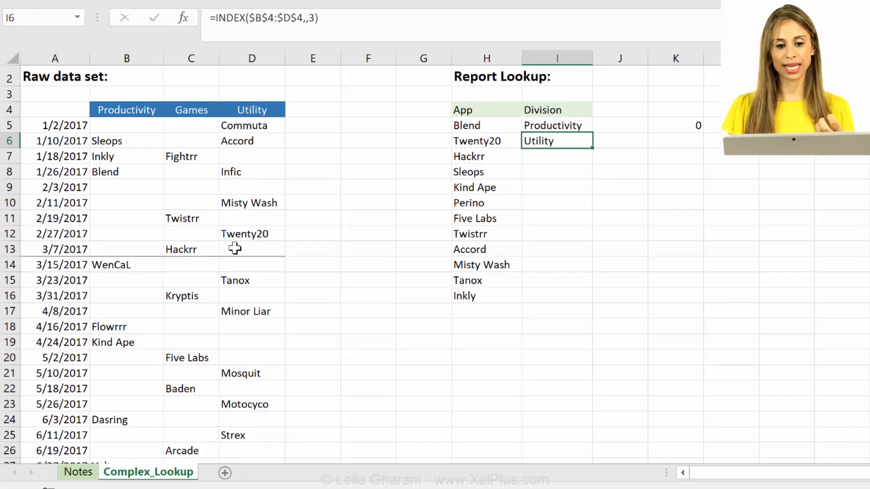
text(=SUMPRODUCT(($B$5:$D$13=H5)))
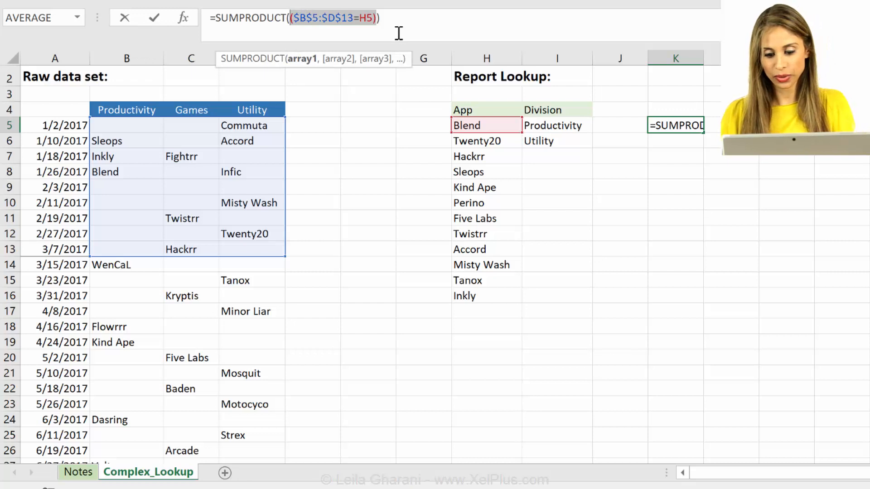
key(F9)
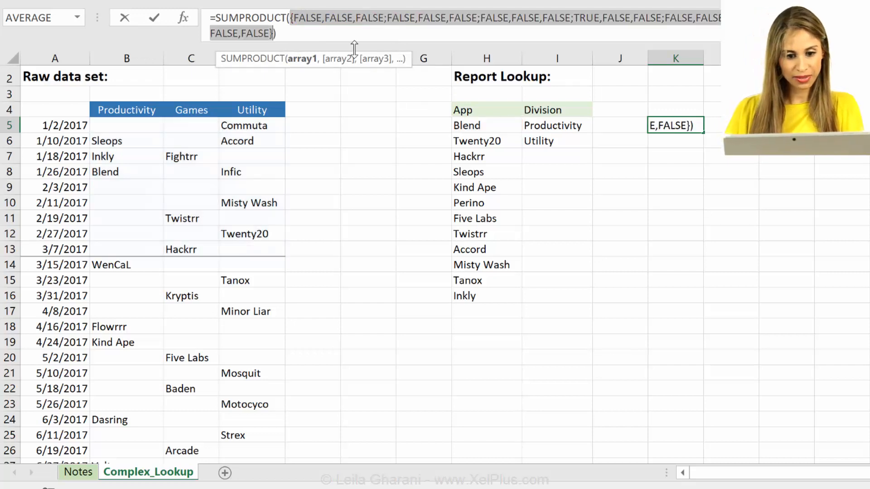
key(F9)
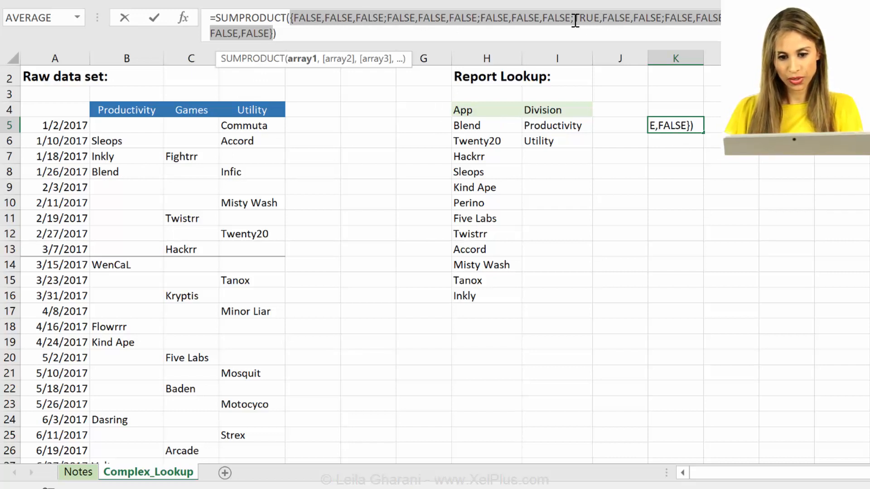
mouse_move(443, 126)
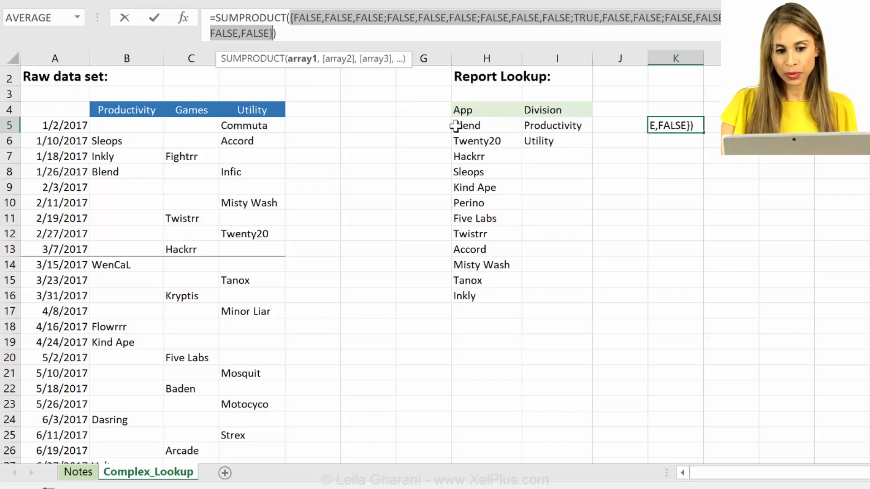
key(Ctrl+z)
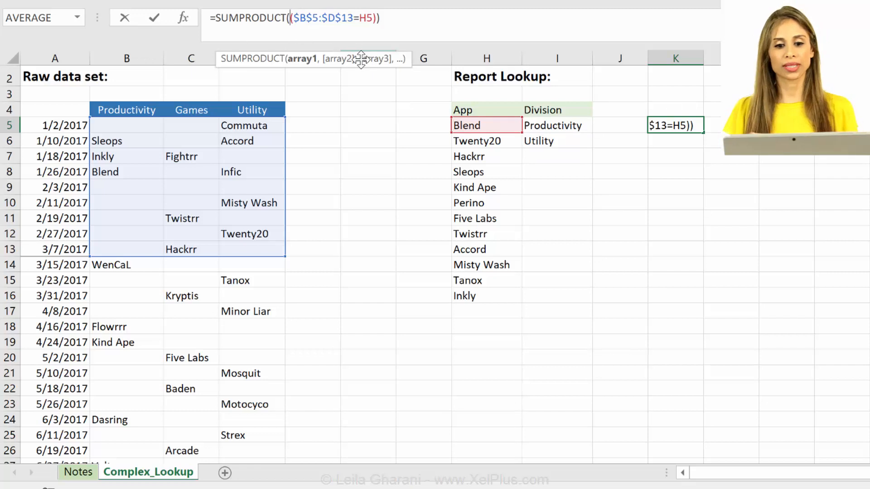
Prefix the comparison with --, evaluate it to a 1/0 array with F9 and copy the result.
text(-()
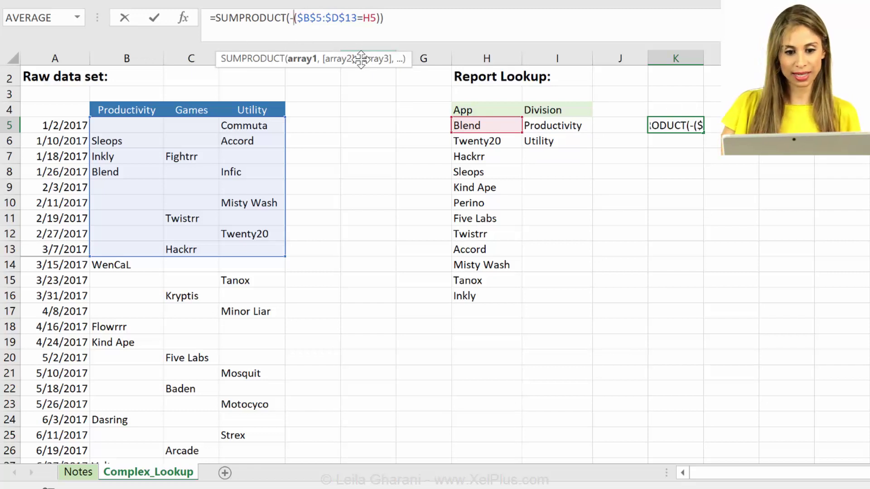
text(-)
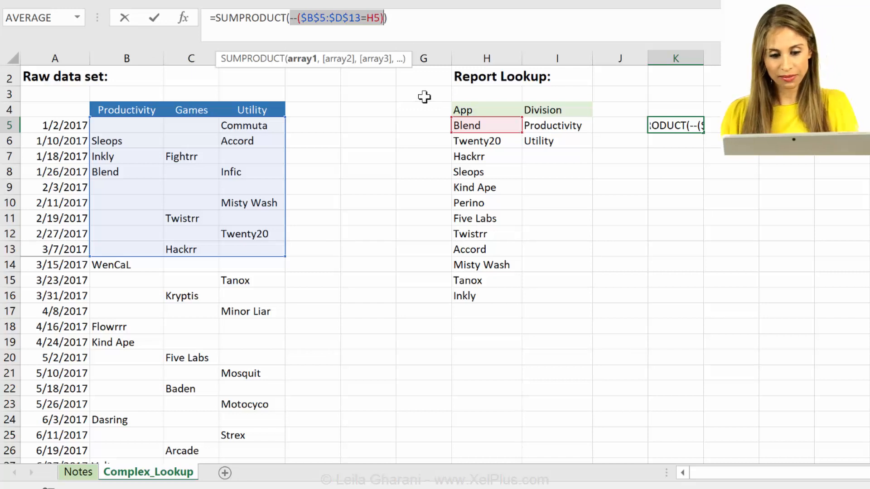
key(F9)
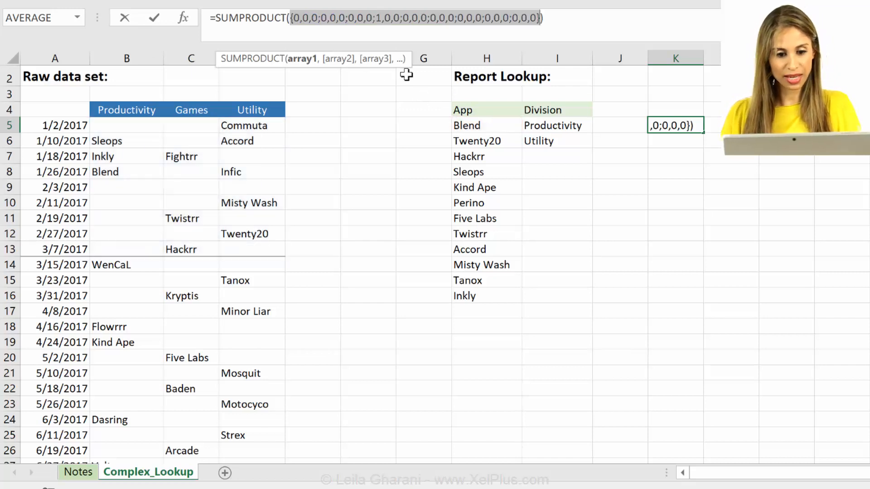
key(F9)
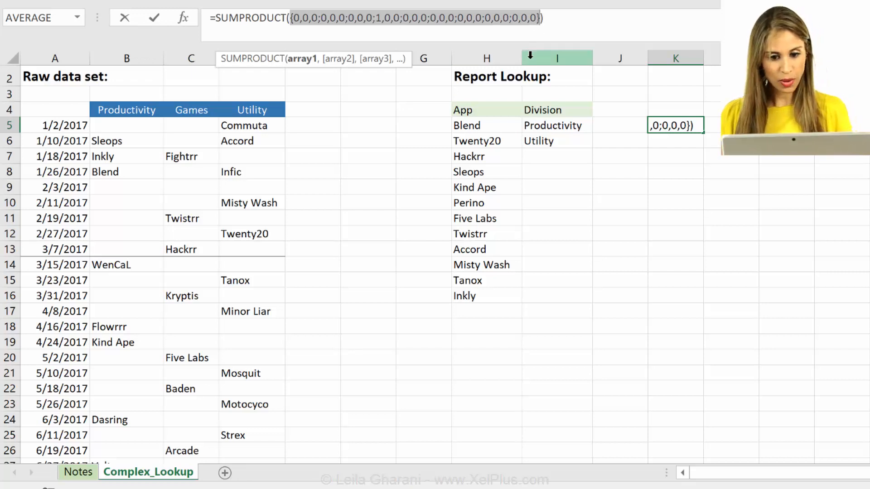
key(Ctrl+C)
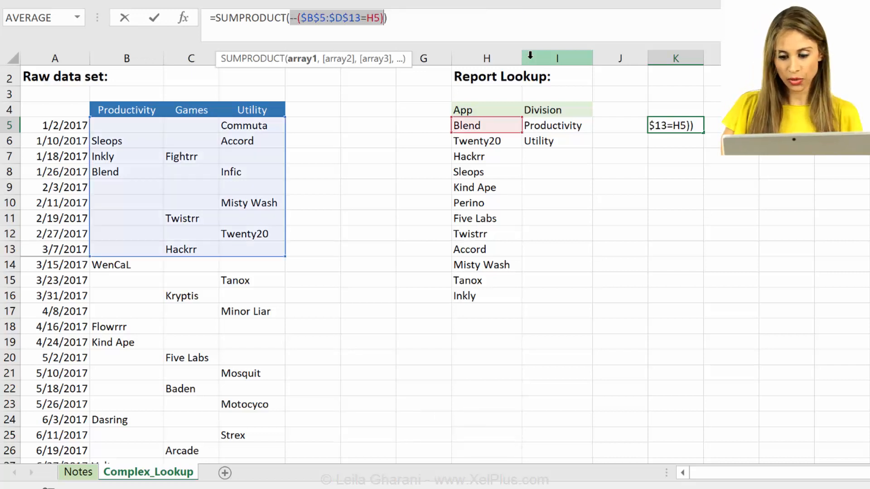
Commit K5 (now 1) and array-enter the copied 1/0 grid across E5:G13.
key(Enter)
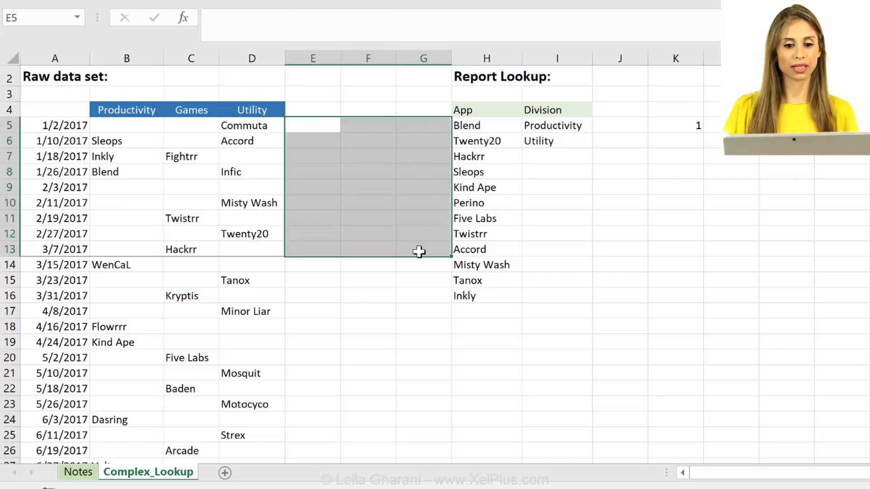
mouse_move(312, 140)
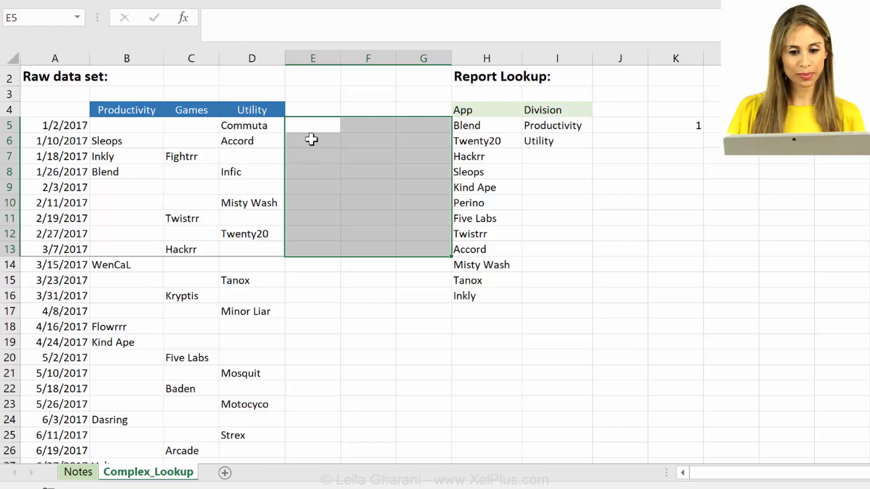
mouse_move(375, 170)
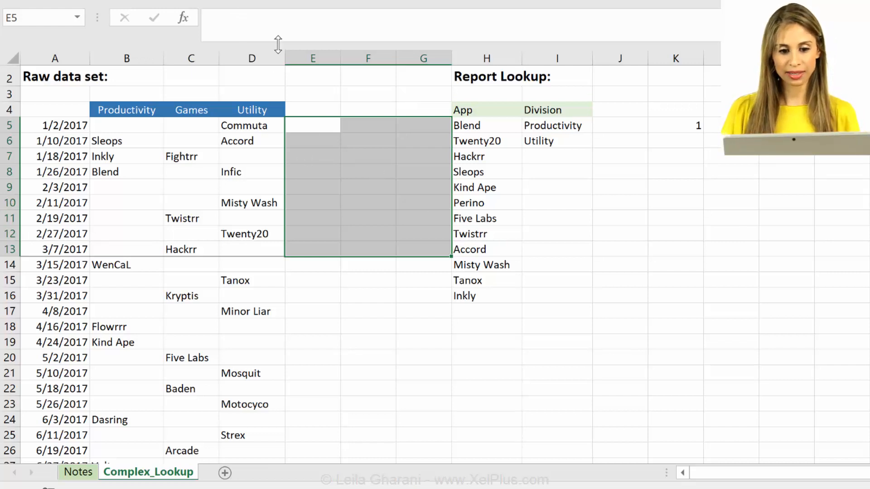
text(=)
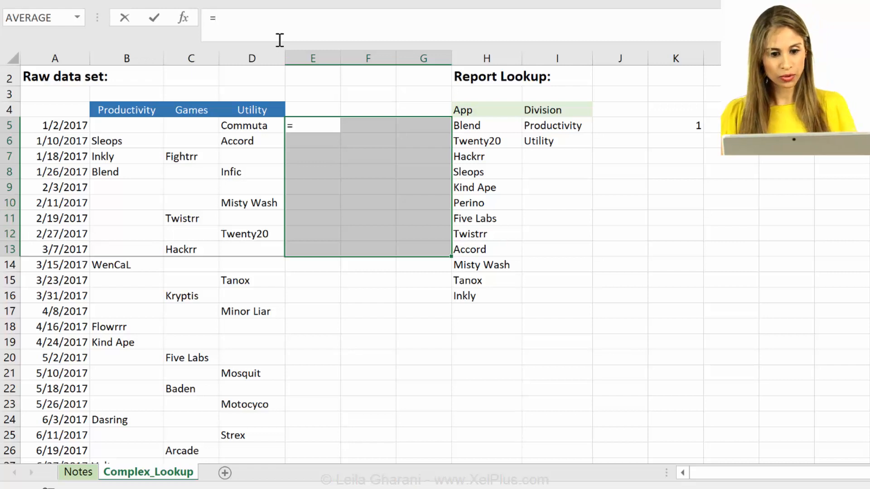
key(Ctrl+V)
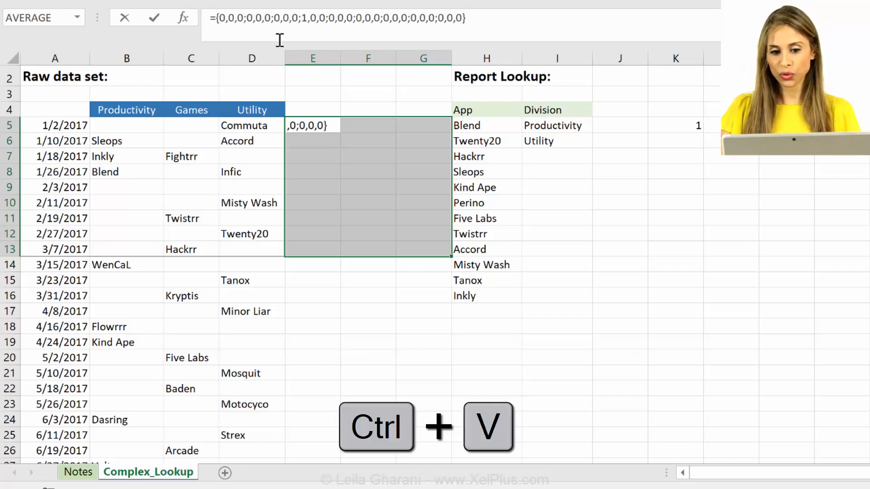
key(Ctrl+Shift+Enter)
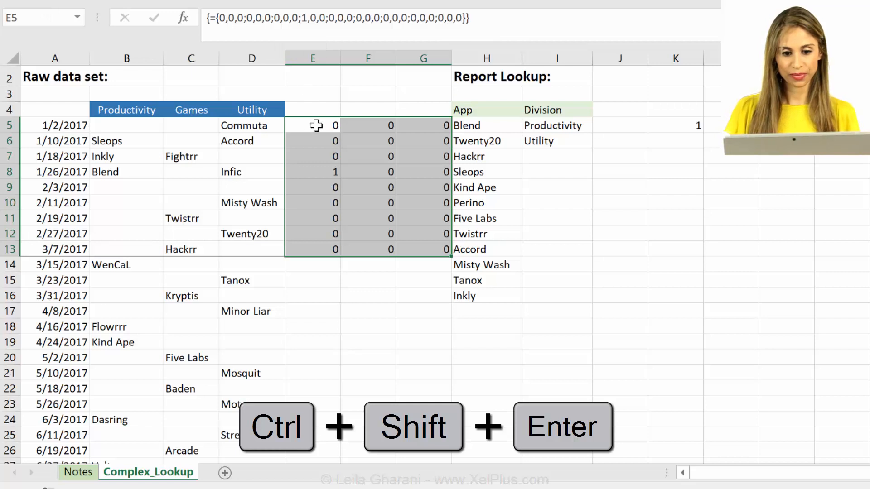
mouse_move(343, 126)
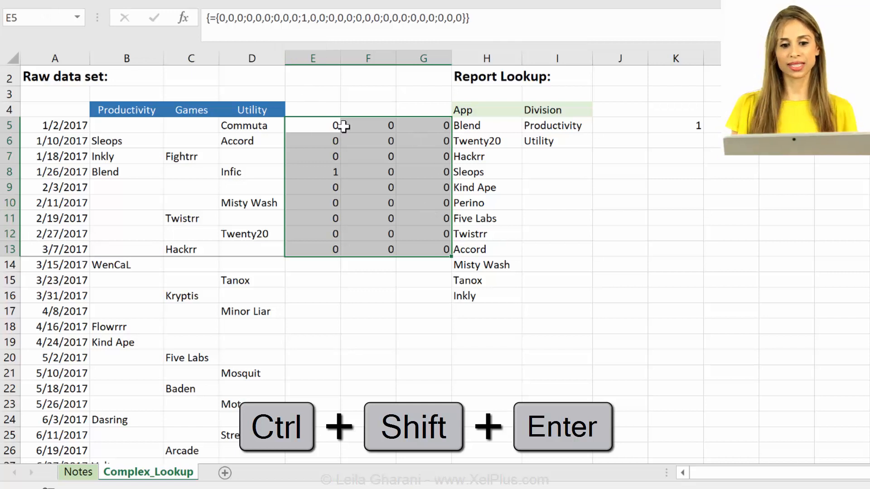
Verify the single 1 at E8 matches Blend in B8, then return to K5's formula.
click(126, 125)
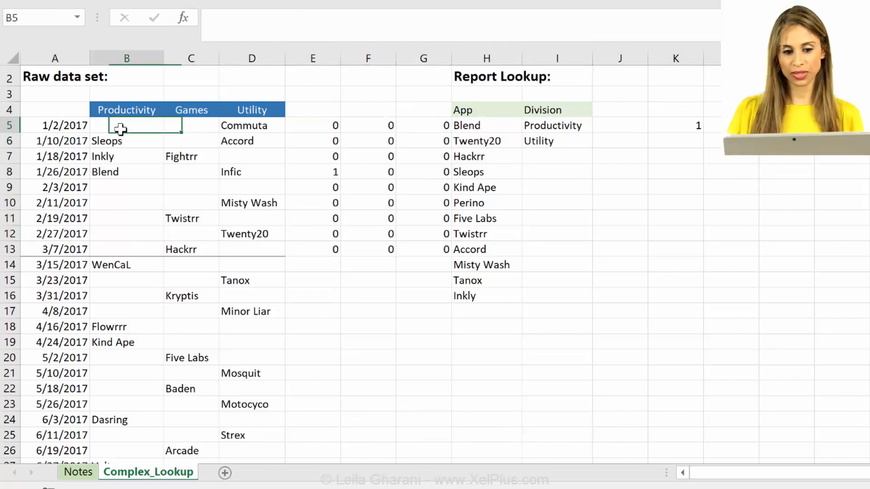
click(312, 173)
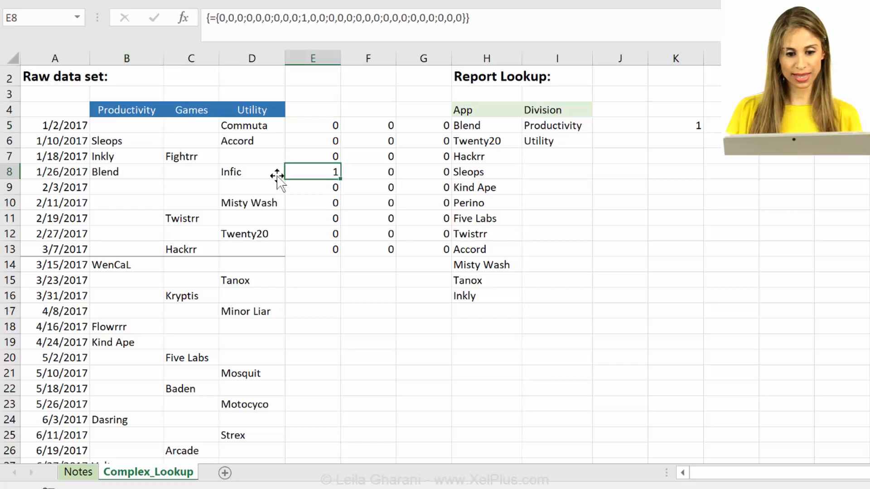
click(126, 173)
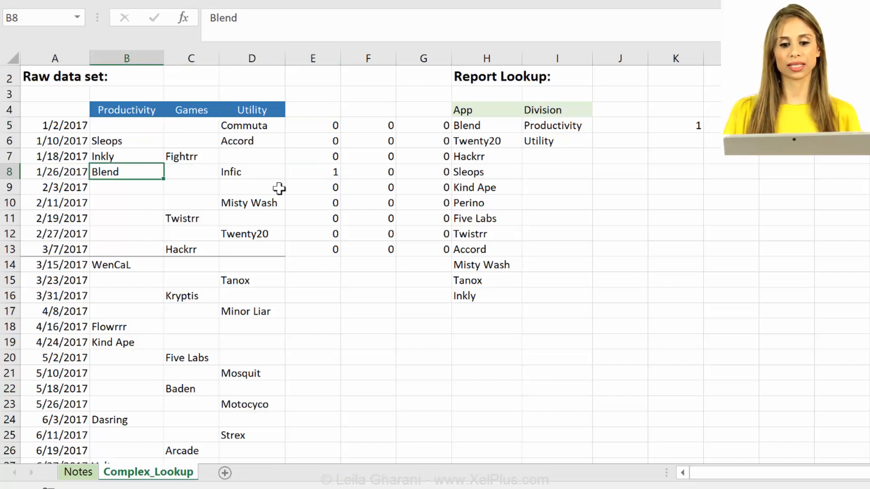
click(312, 172)
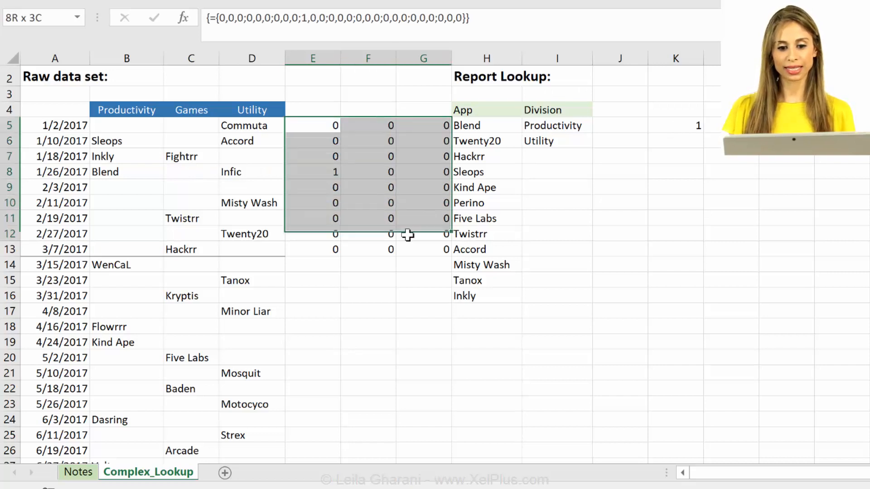
click(312, 172)
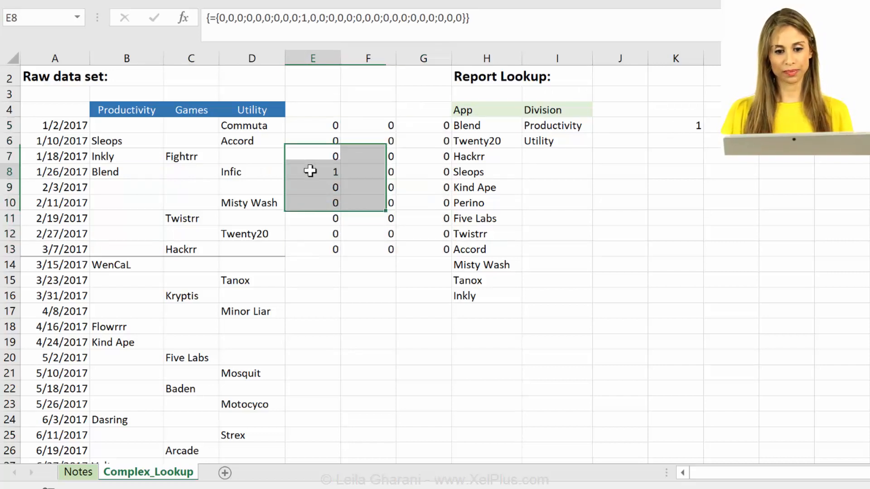
click(313, 172)
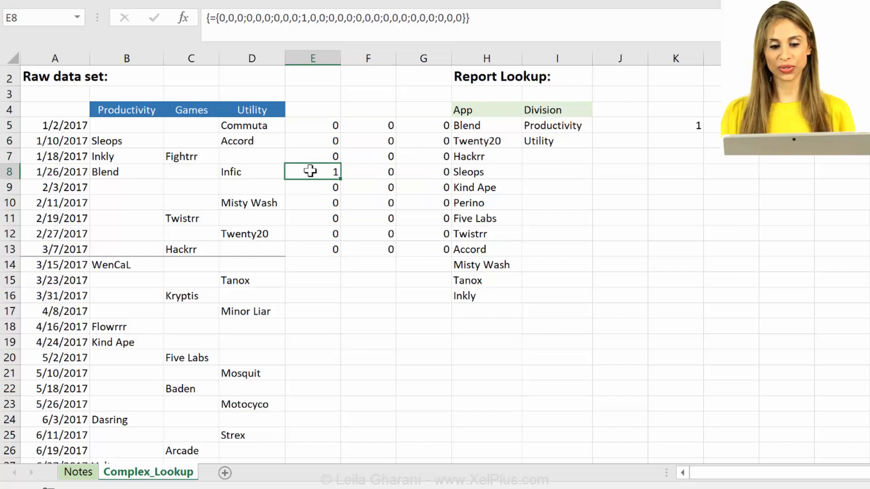
click(671, 125)
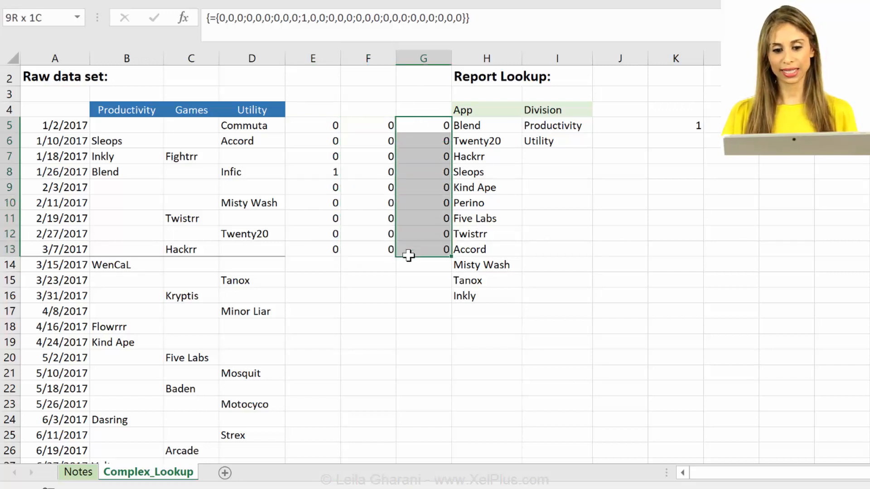
click(675, 125)
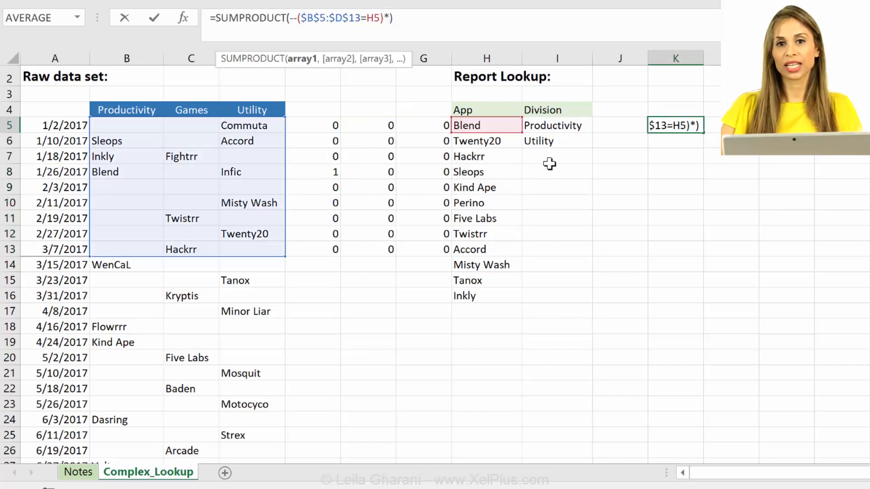
Multiply the Blend comparison by COLUMN($B$4:$D$4)-COLUMN($A$4) with absolute references and confirm.
text(*column()
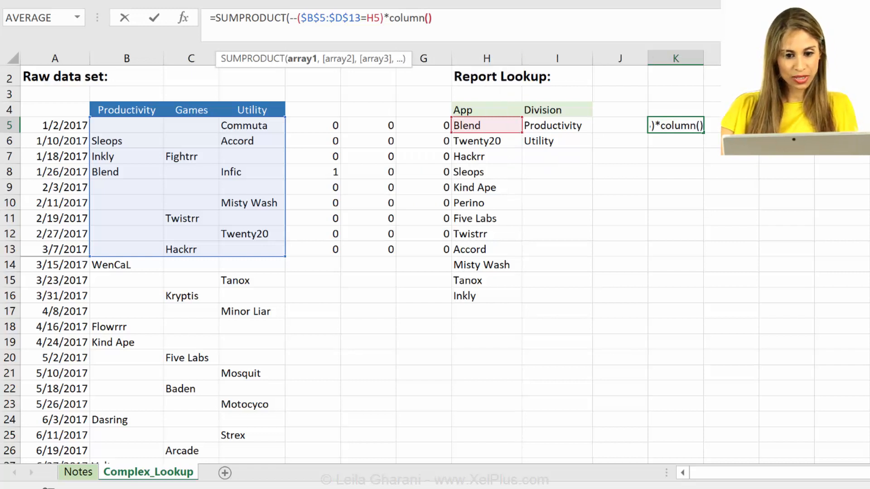
click(131, 109)
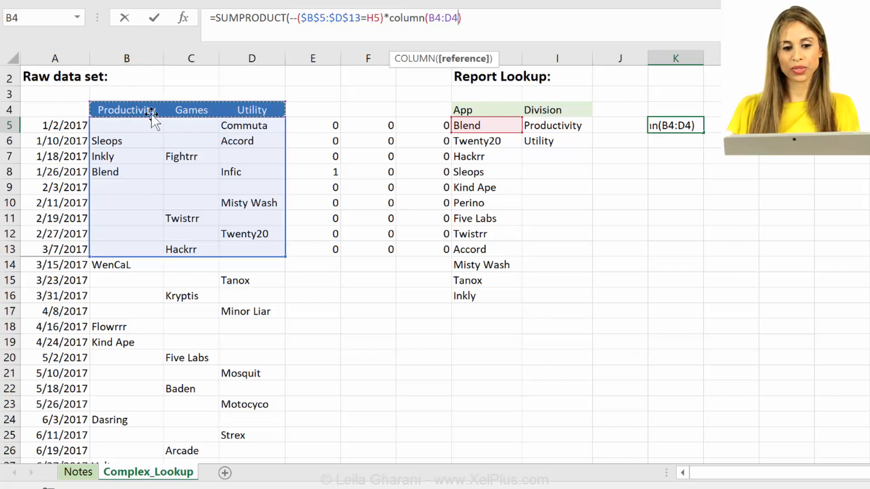
mouse_move(303, 89)
text())
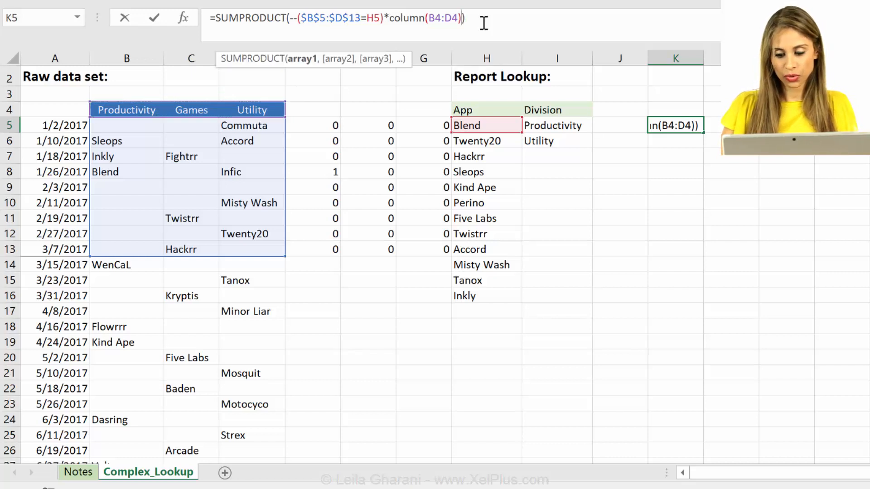
text(-)
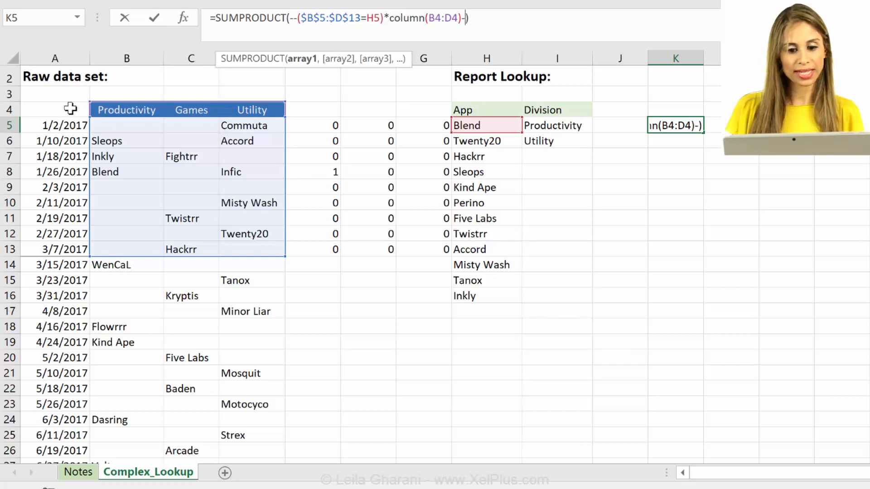
click(55, 110)
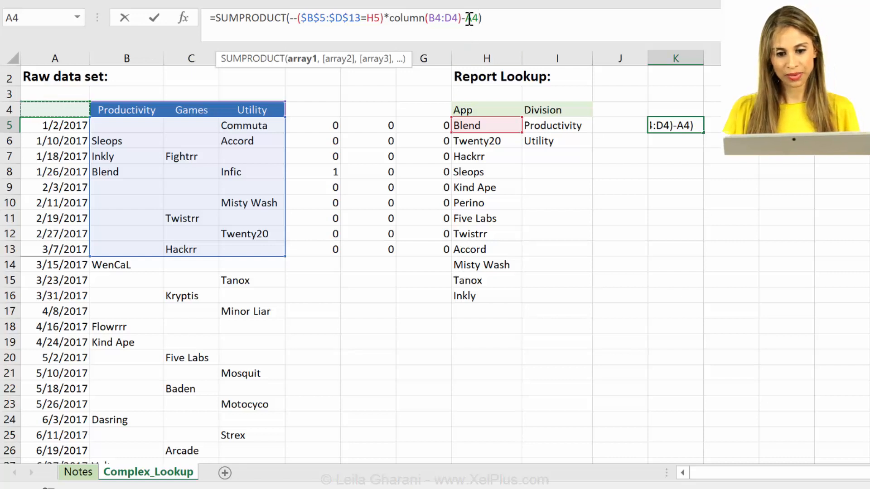
text(column()
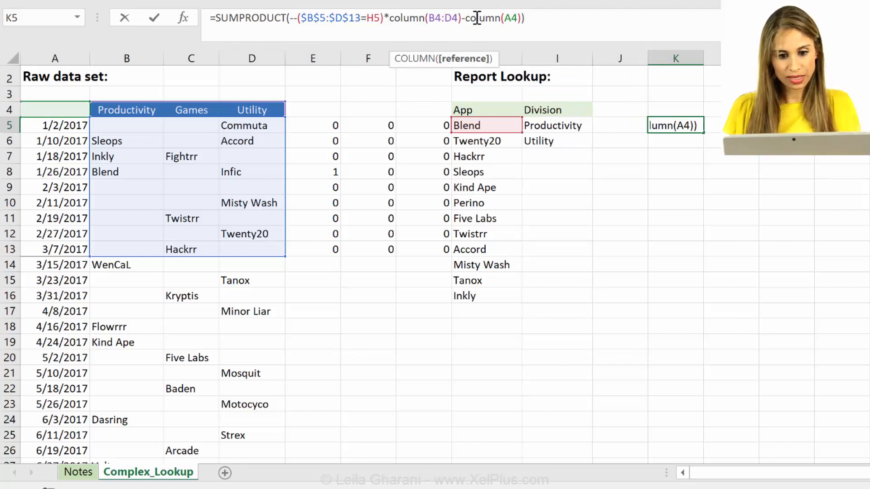
key(f4)
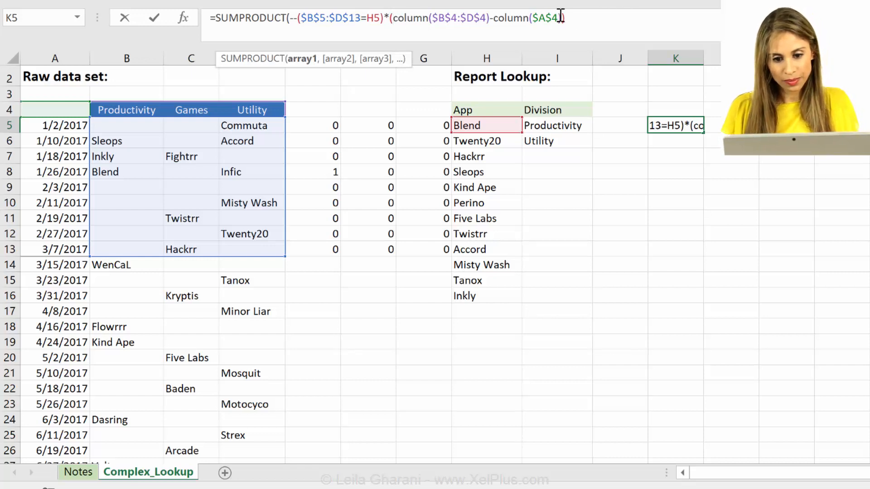
text()))
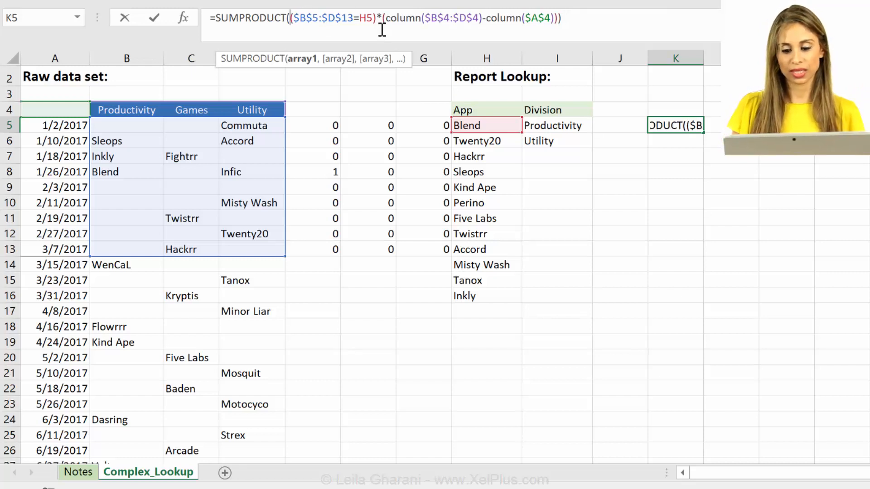
key(Enter)
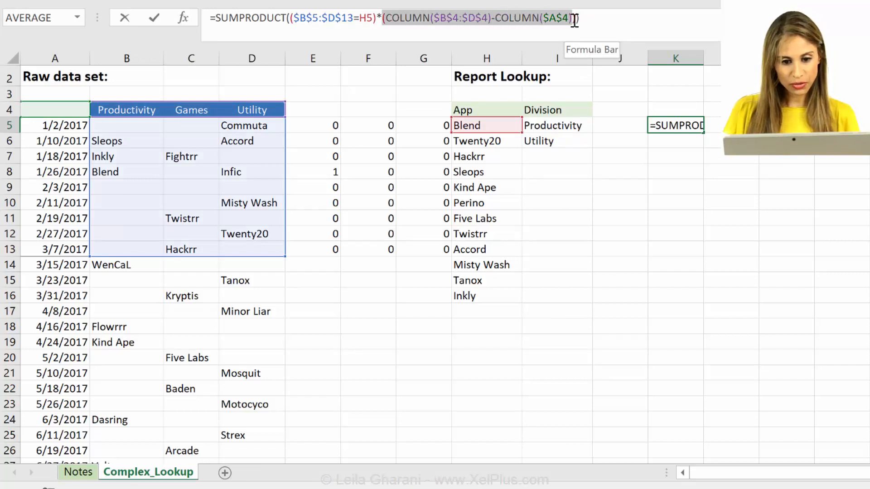
text())
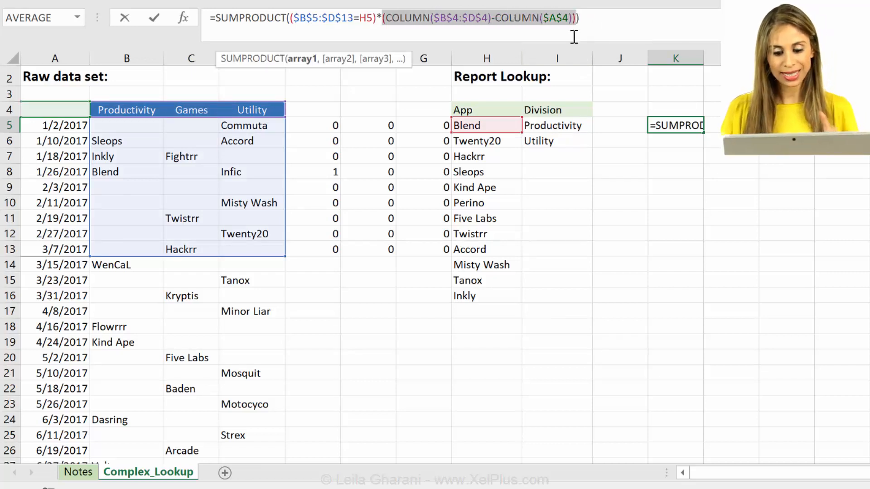
text({1,2,3}))
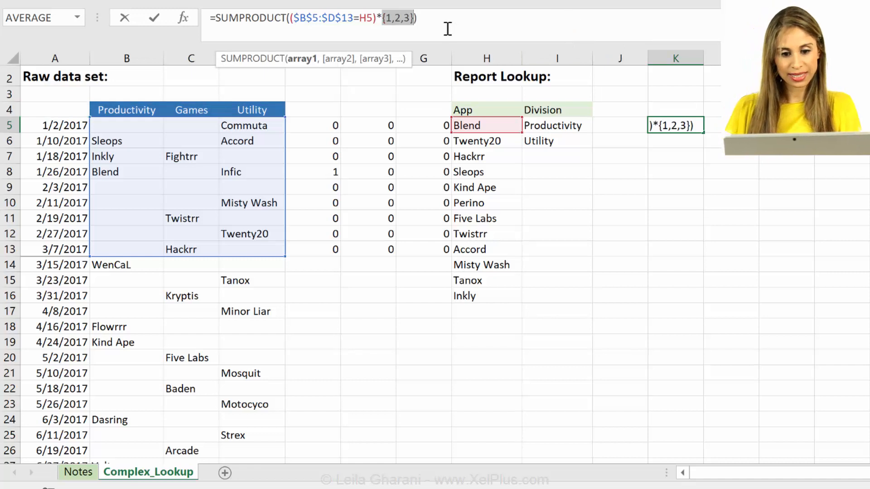
key(F9)
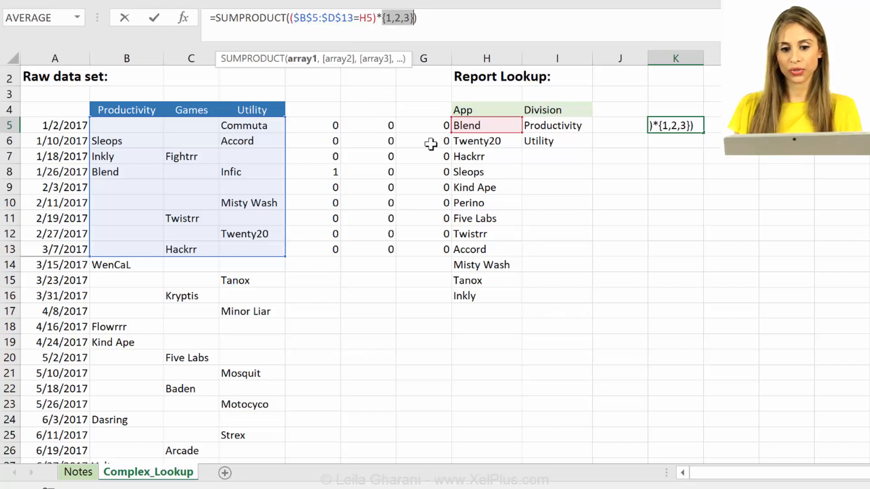
mouse_move(373, 171)
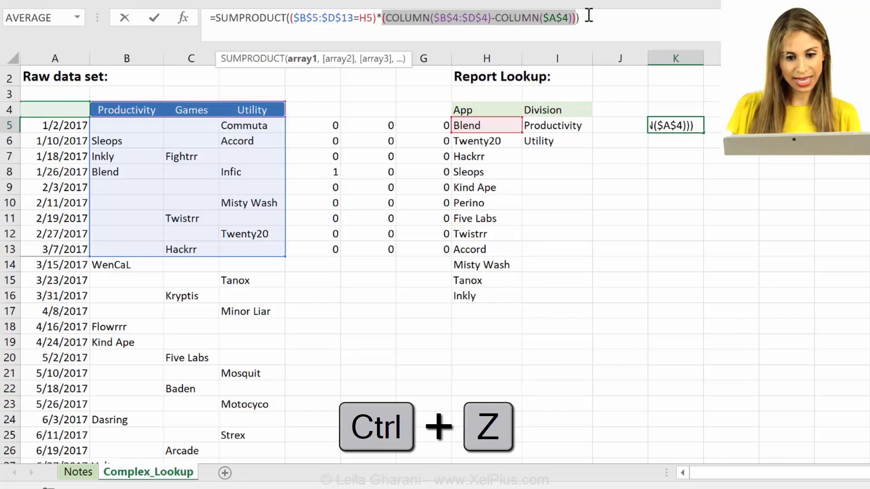
Keep K5 returning 1 for Blend, check Blend and Twenty20, and reopen K5's formula.
key(Escape)
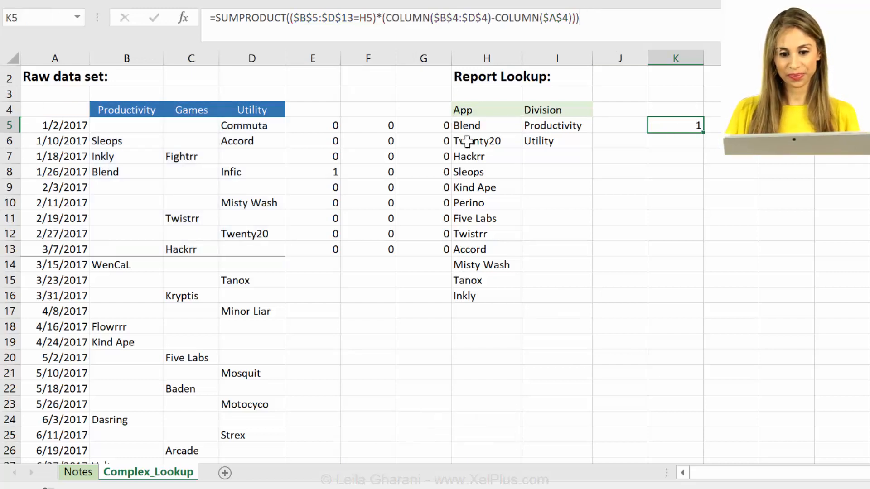
click(485, 125)
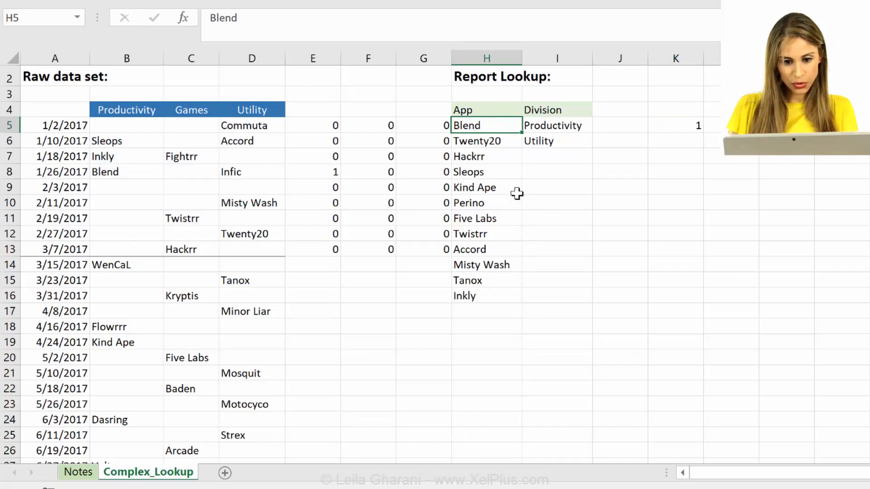
click(486, 141)
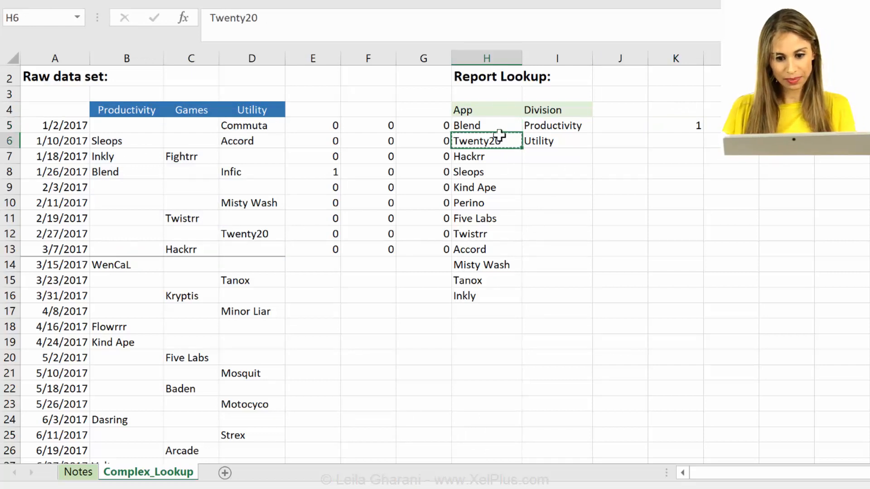
key(ctrl+v)
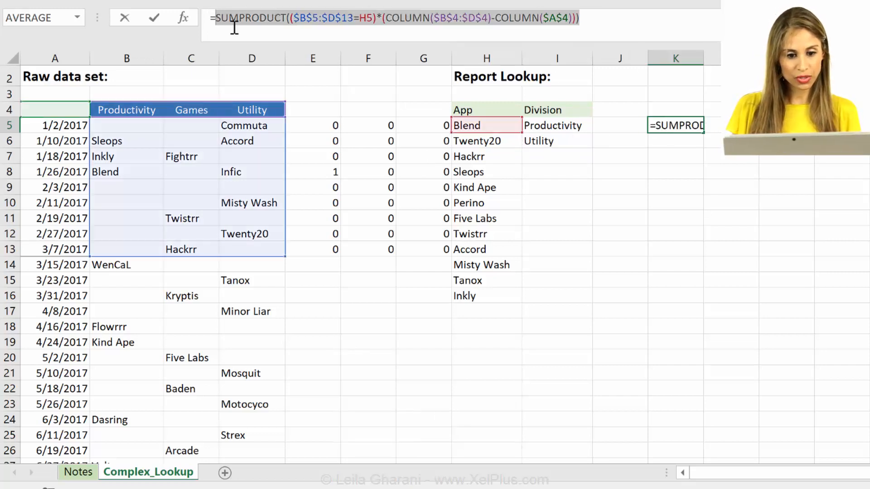
Nest the copied SUMPRODUCT as INDEX's column number in I5, returning Productivity for Blend.
key(Enter)
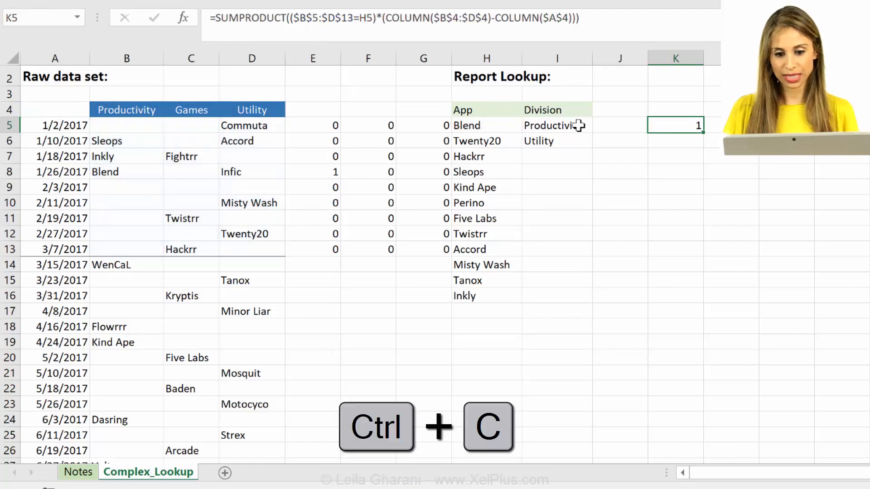
click(556, 125)
text(=INDEX($B$4:$D$4,,1))
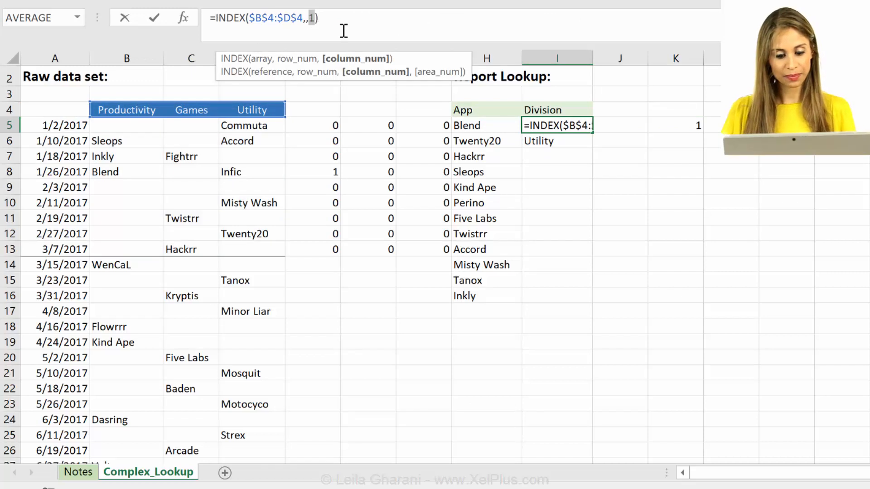
key(ctrl+v)
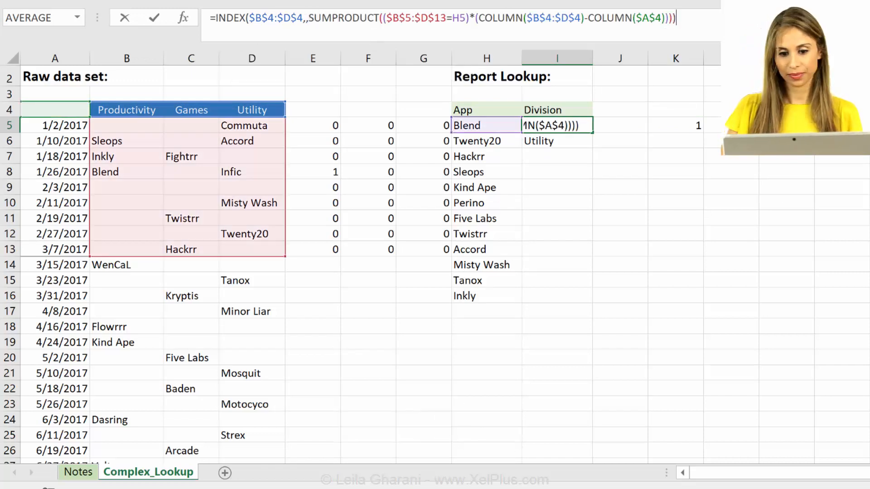
key(Enter)
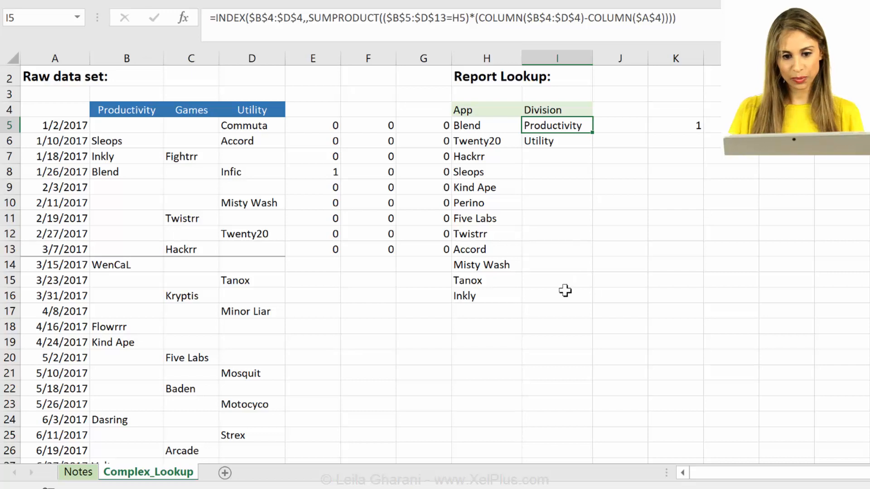
mouse_move(321, 140)
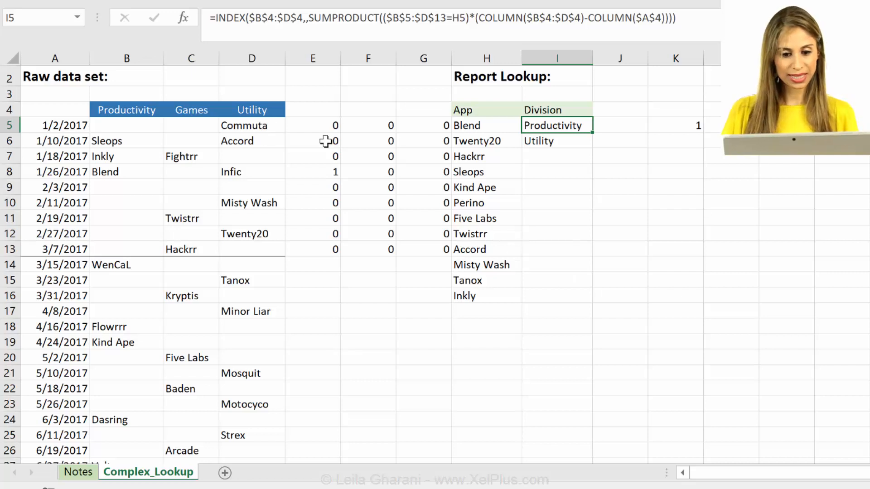
mouse_move(166, 250)
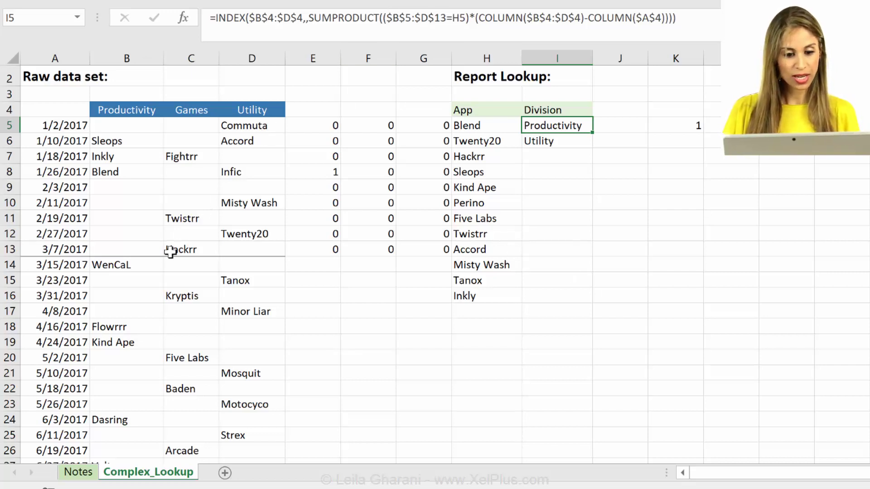
Change I5's lookup range from $D$13 to $D$45 so it still returns Productivity.
scroll(down, 3)
text(45)
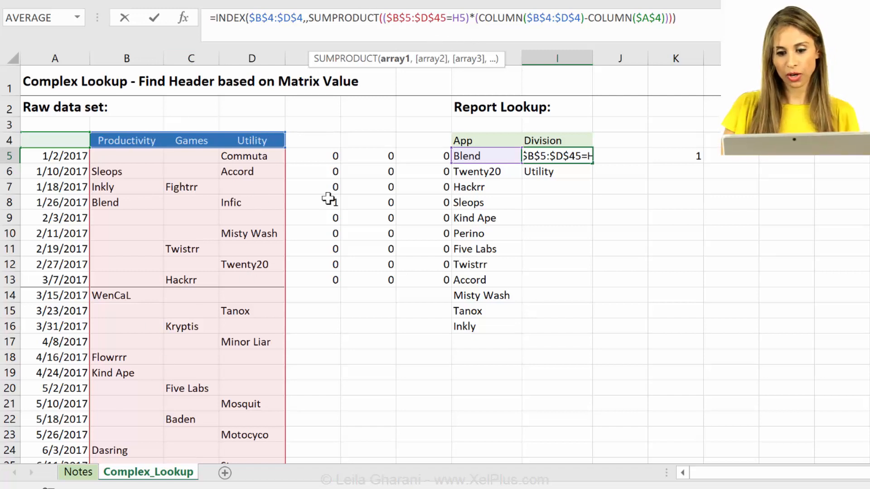
key(Enter)
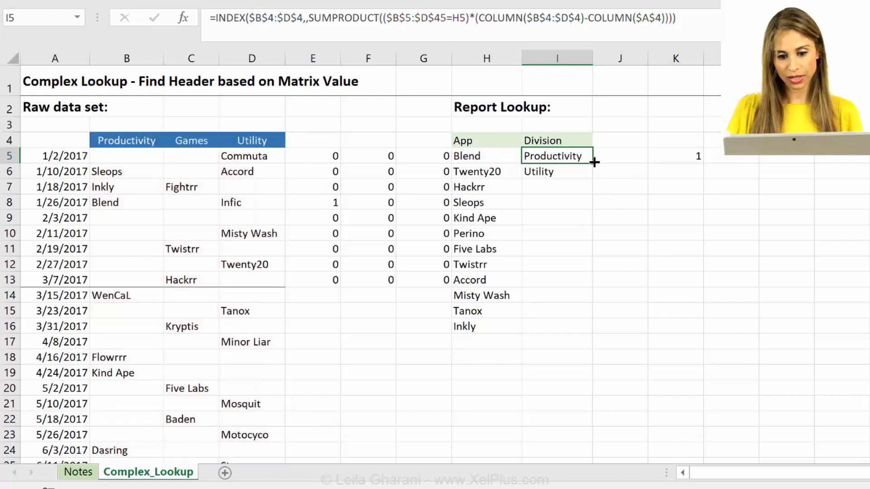
Fill I5 down to I16 and verify Twistrr in H12 returns Games.
drag(595, 162, 595, 330)
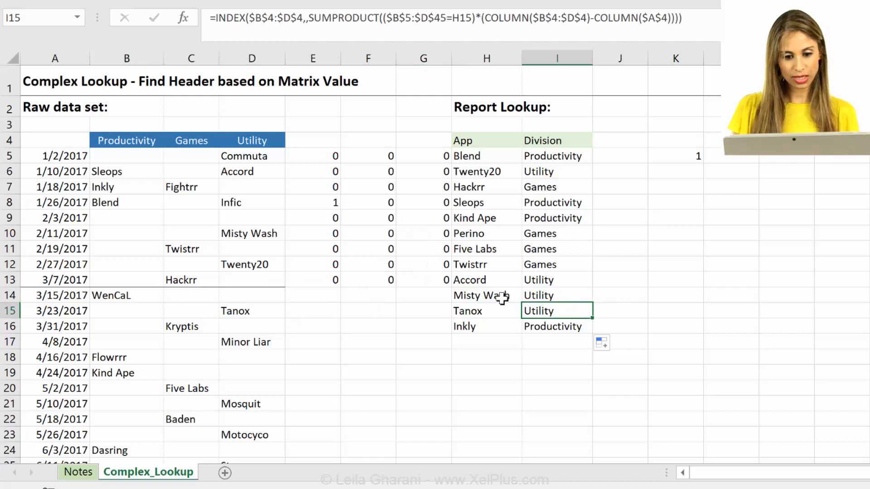
mouse_move(447, 249)
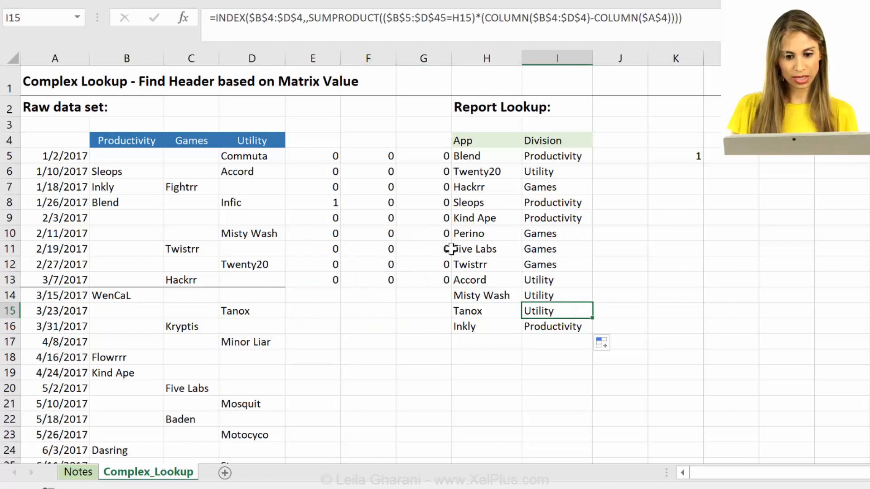
click(481, 264)
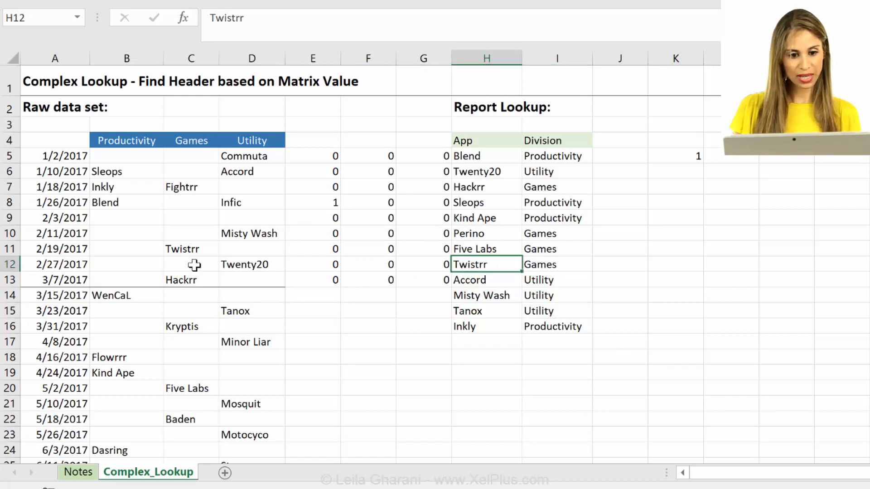
scroll(down, 3)
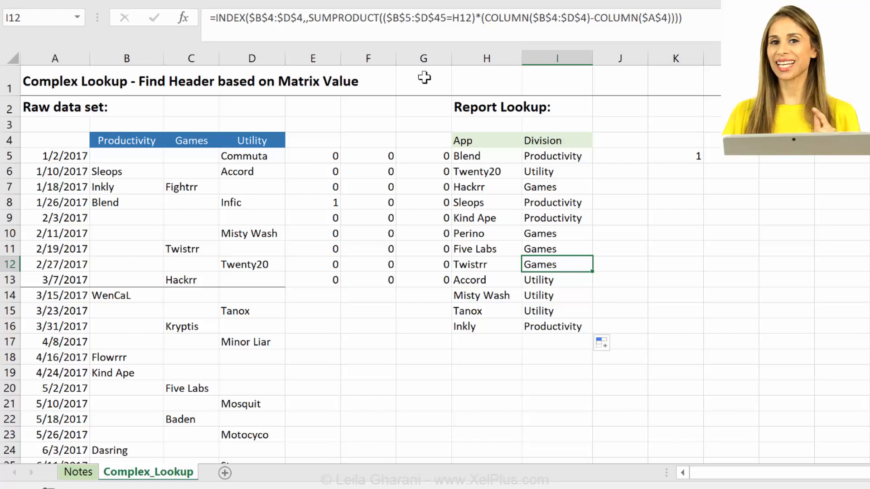
mouse_move(311, 146)
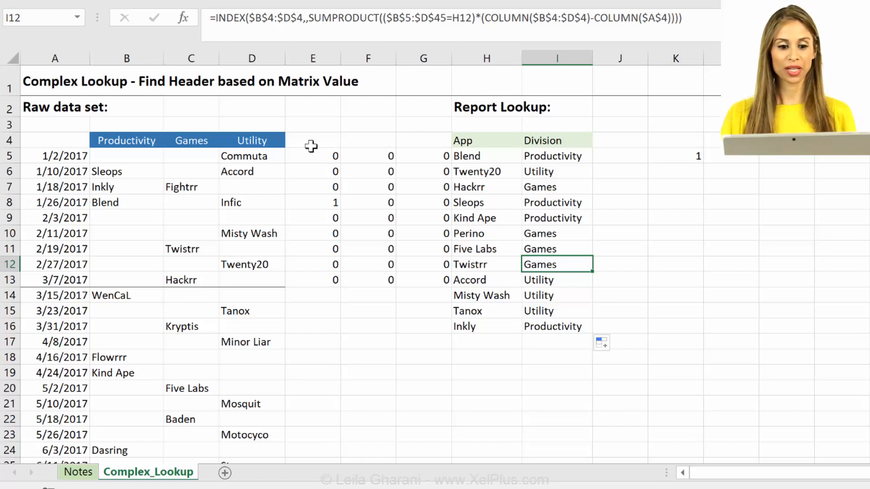